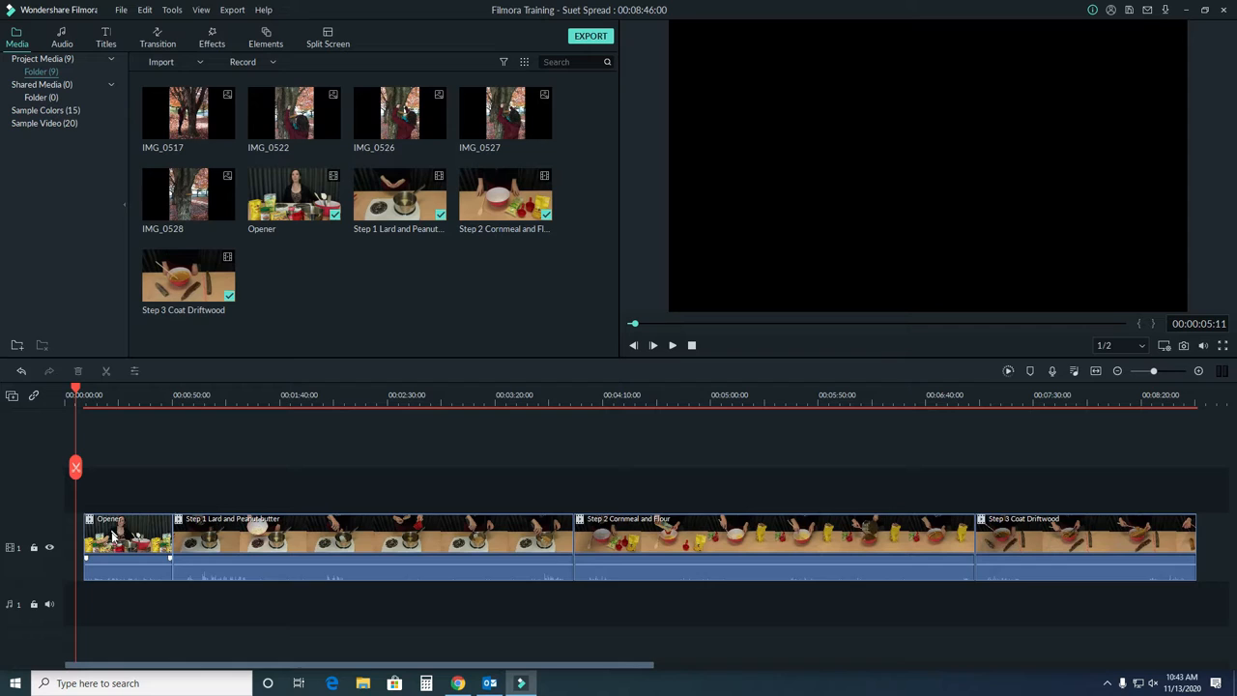
Select the Opener clip at the start of the timeline.
left_click(128, 537)
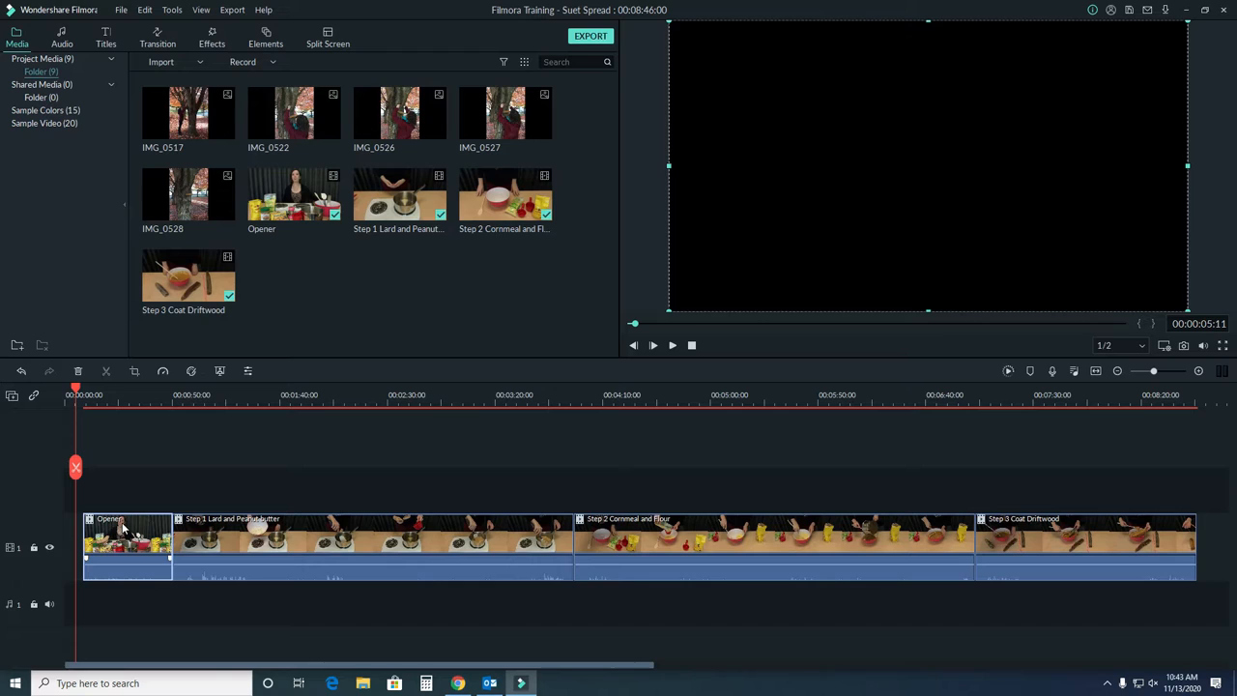
mouse_move(124, 414)
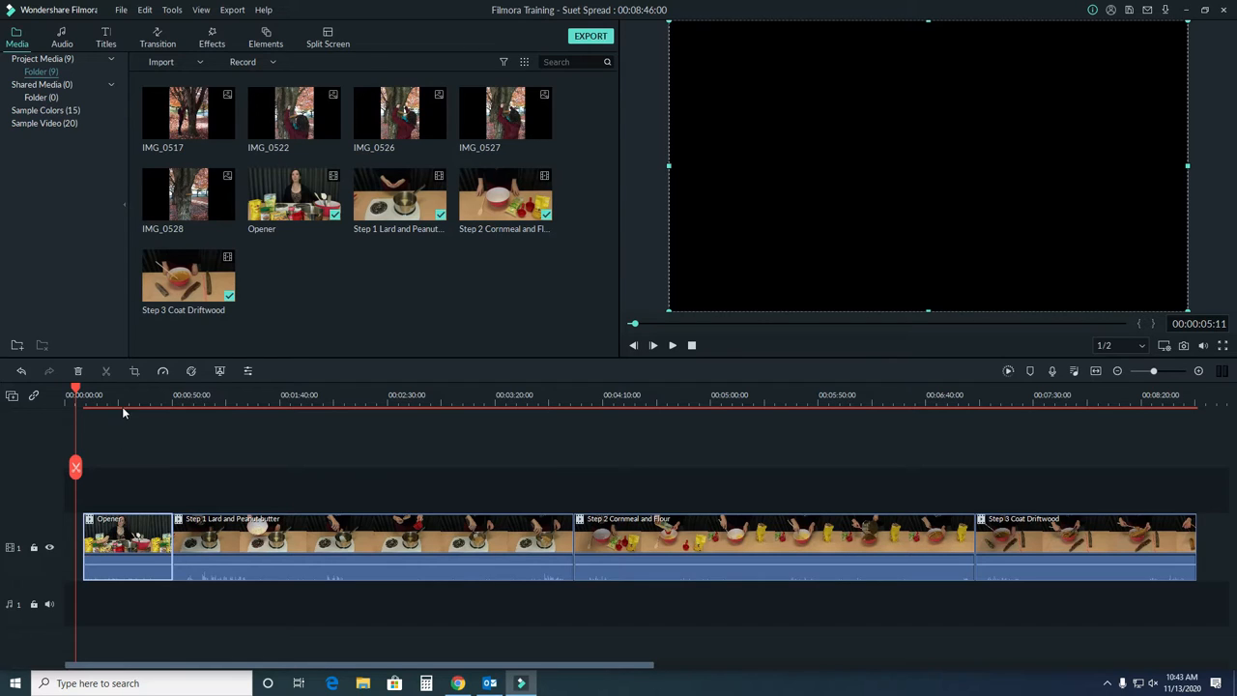
mouse_move(176, 358)
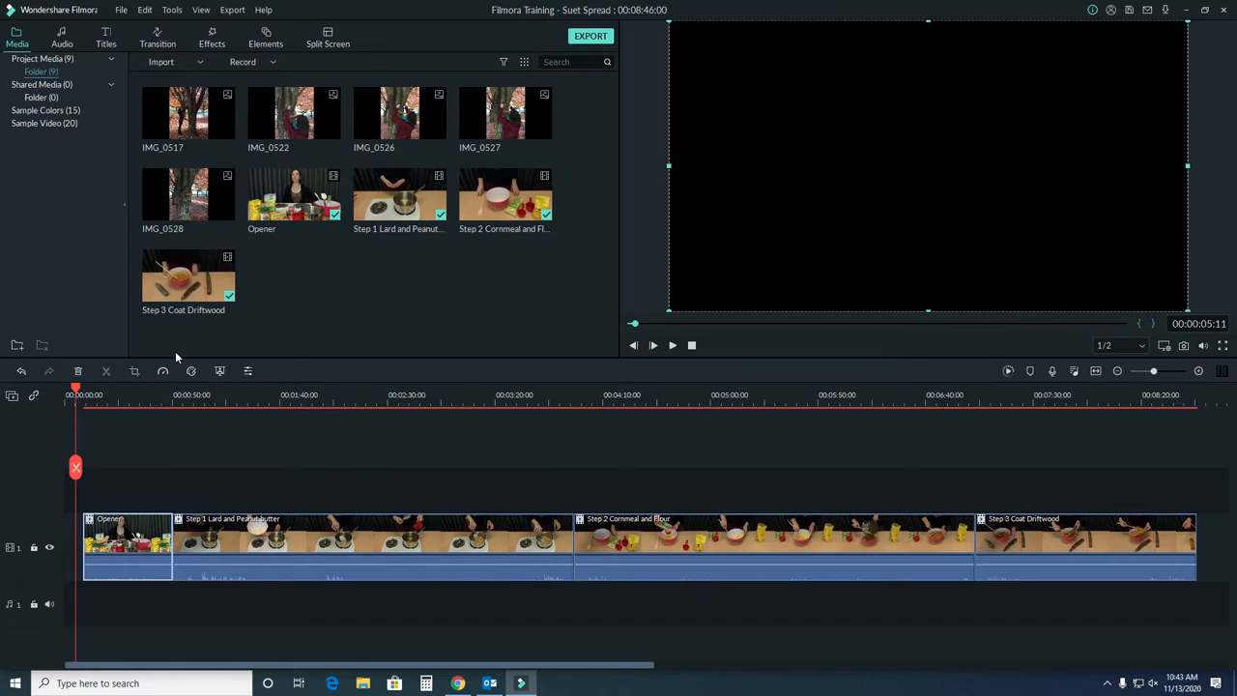
mouse_move(136, 377)
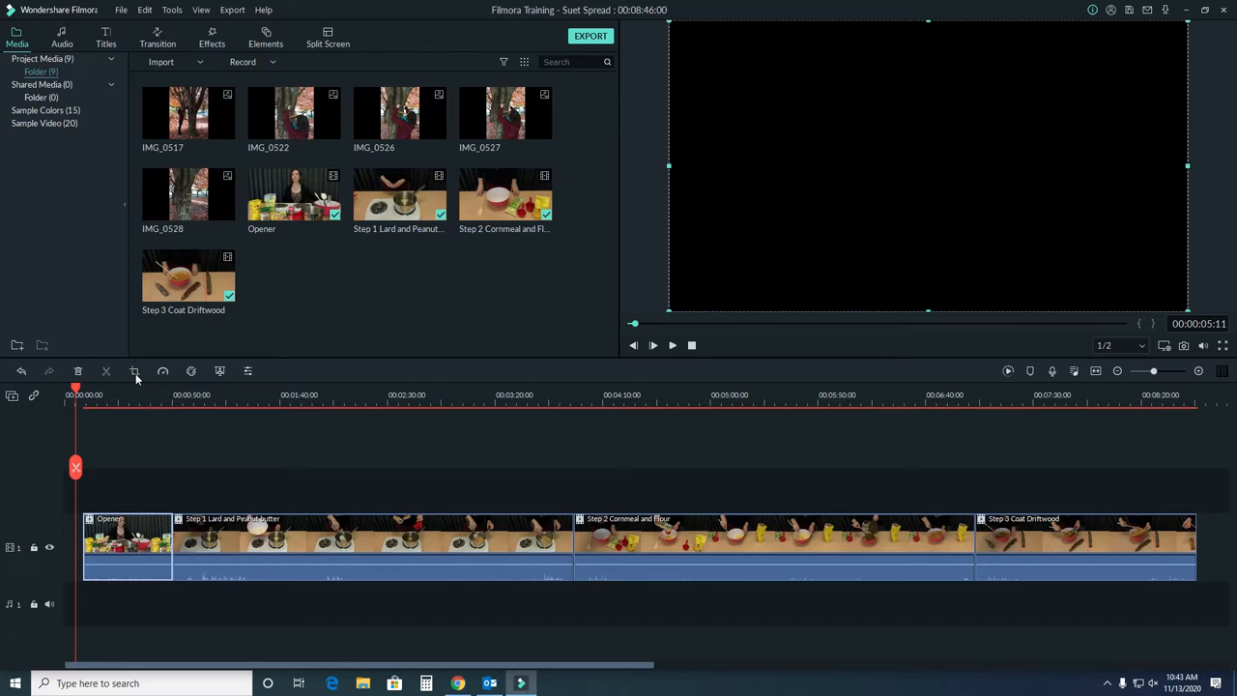
mouse_move(135, 371)
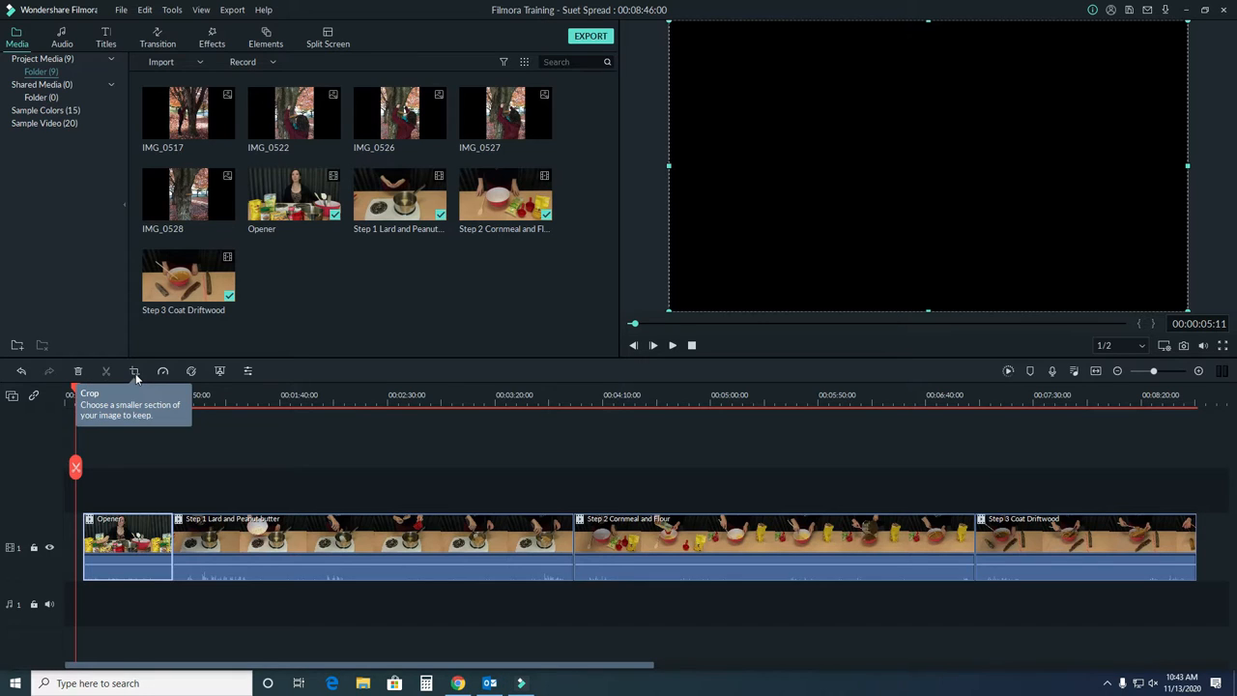
mouse_move(162, 372)
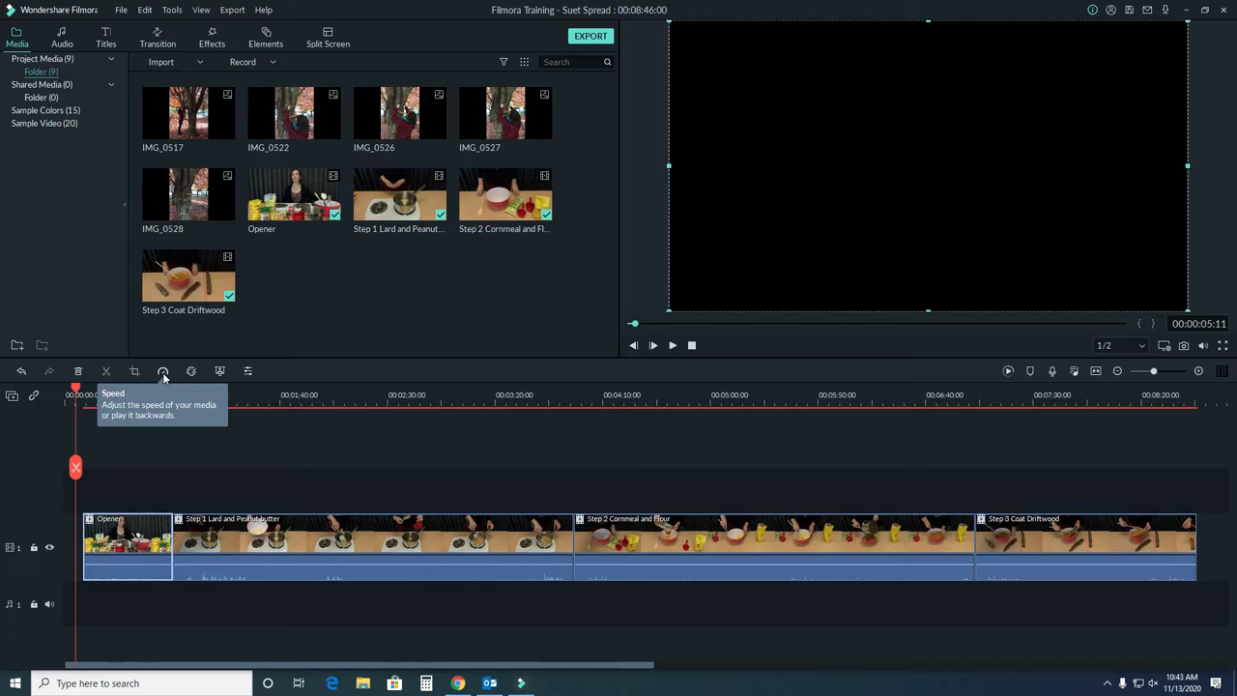
mouse_move(192, 372)
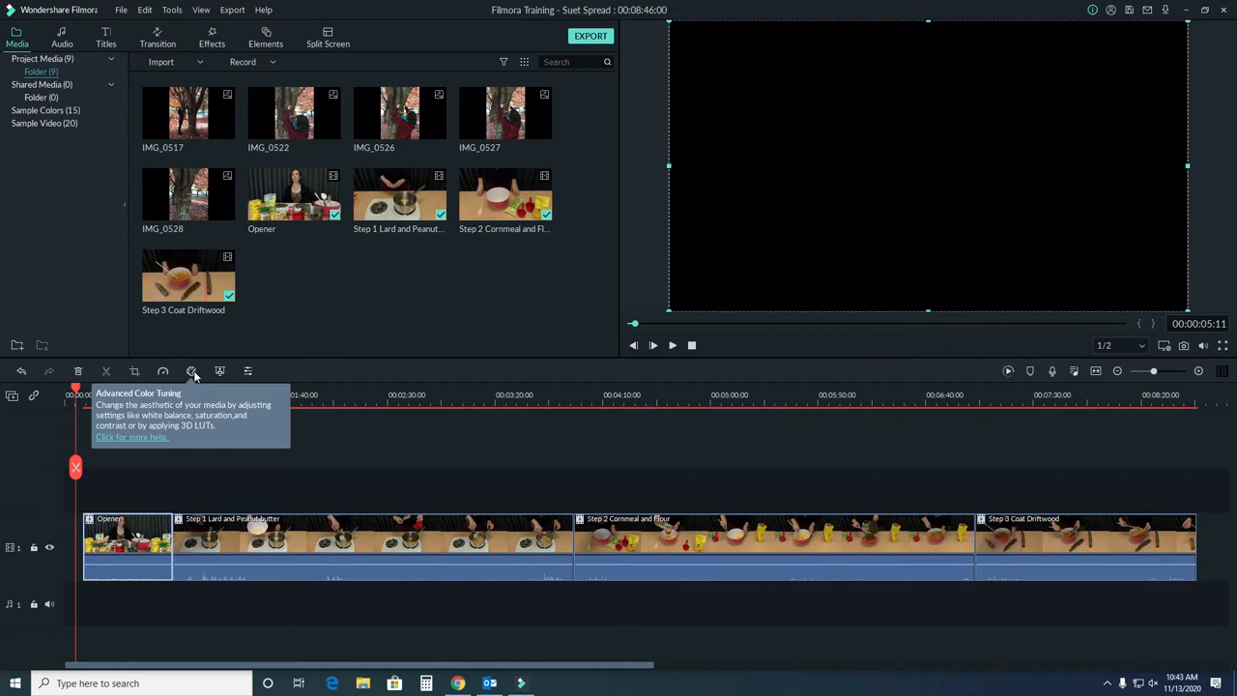
mouse_move(221, 372)
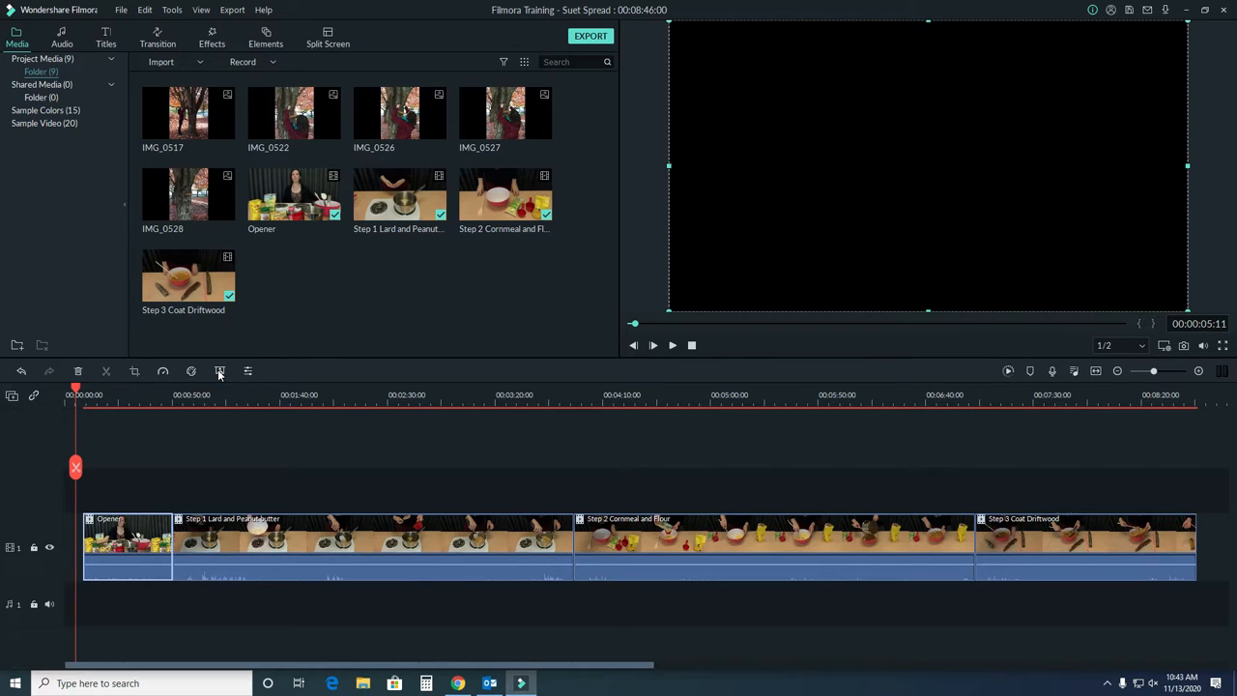
mouse_move(248, 374)
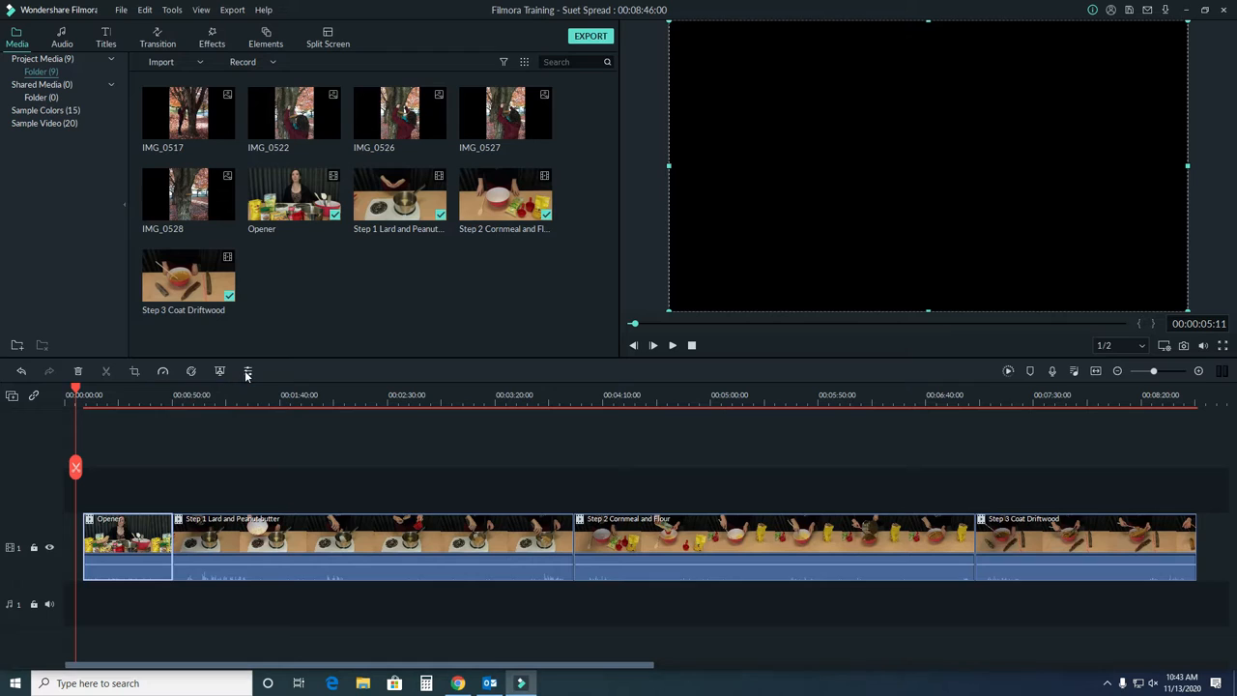
mouse_move(248, 371)
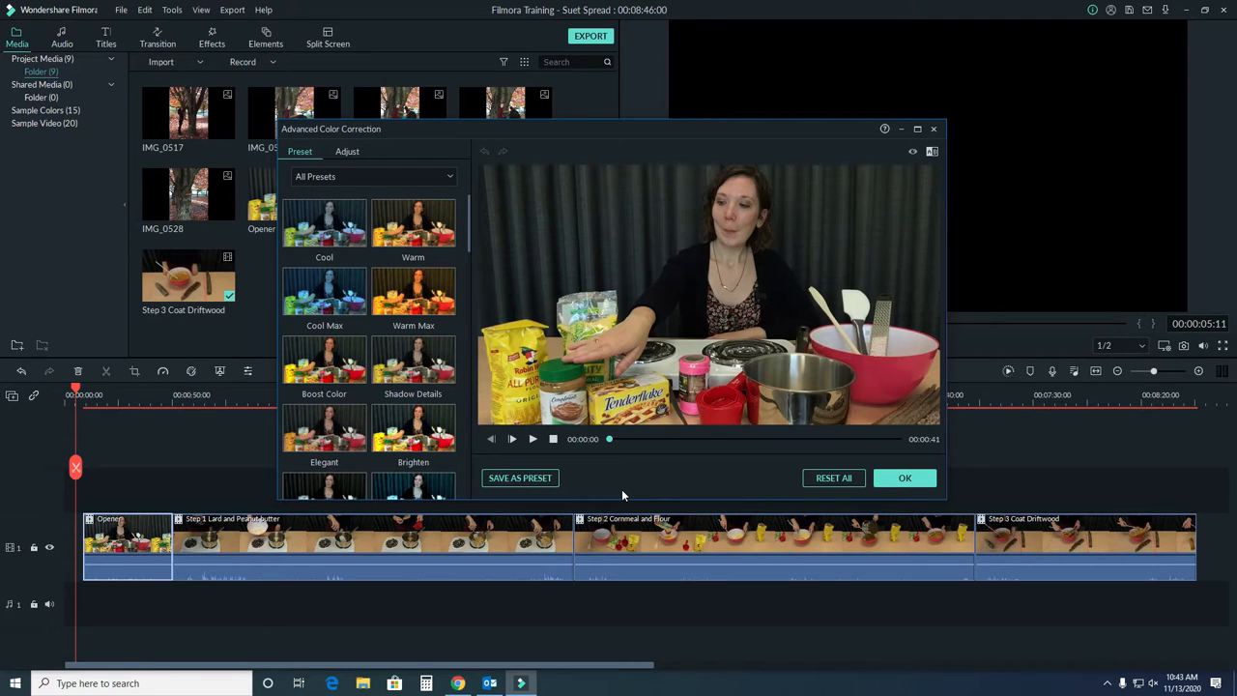
mouse_move(449, 294)
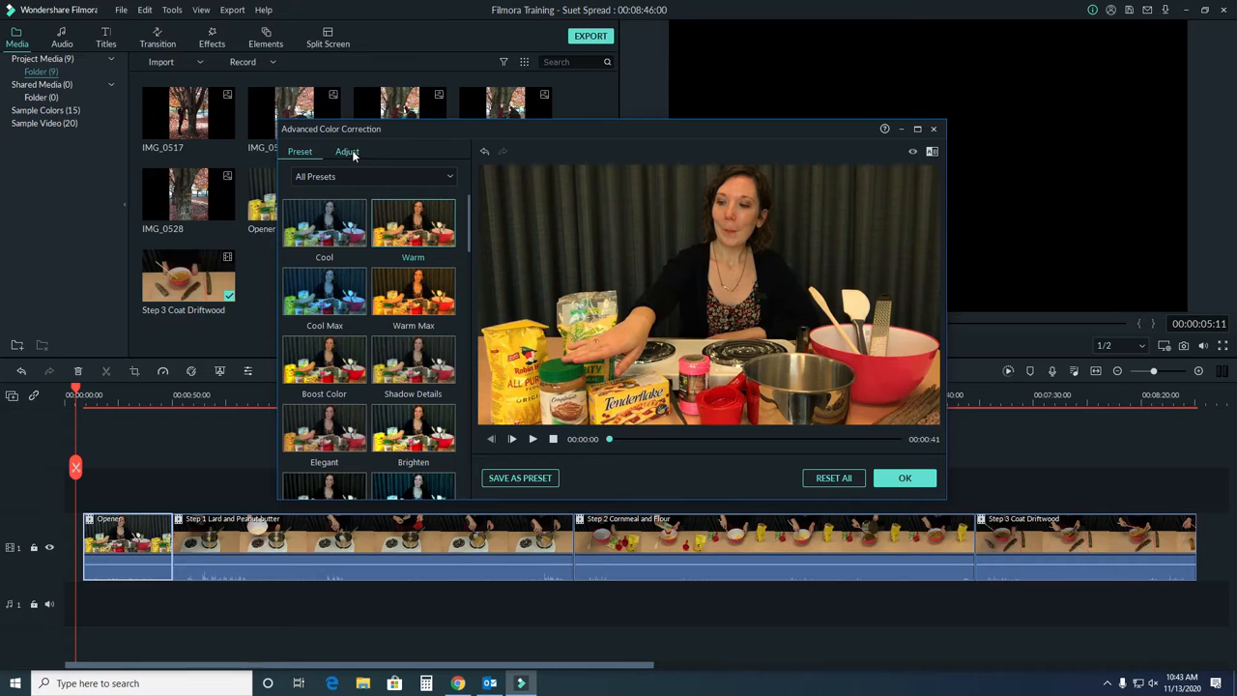
Try the White Balance Temperature and Tint sliders under Adjust, then reset all values to zero.
left_click(346, 151)
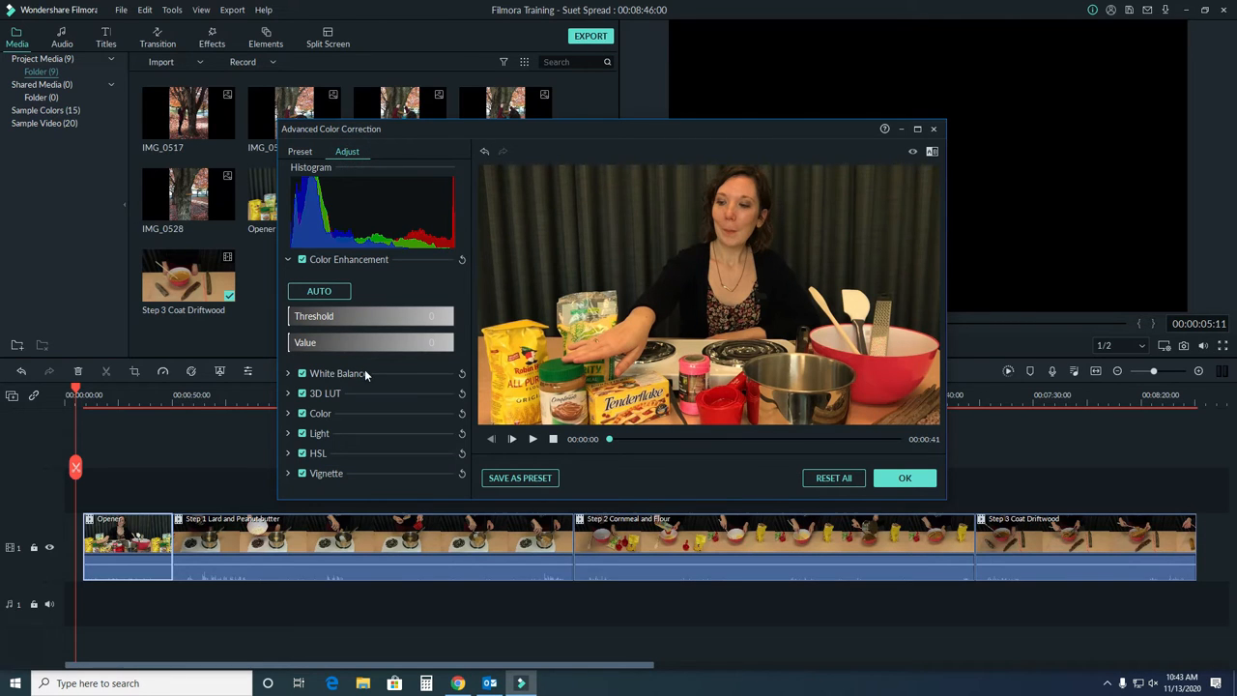
mouse_move(375, 367)
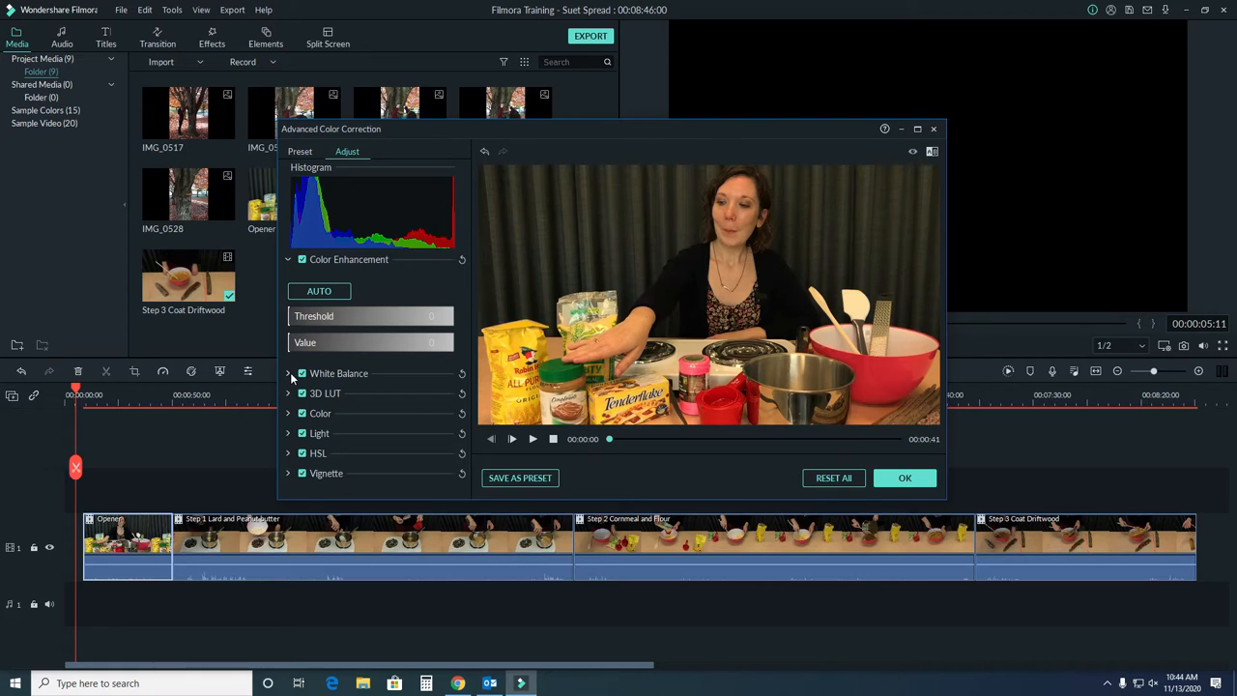
left_click(288, 374)
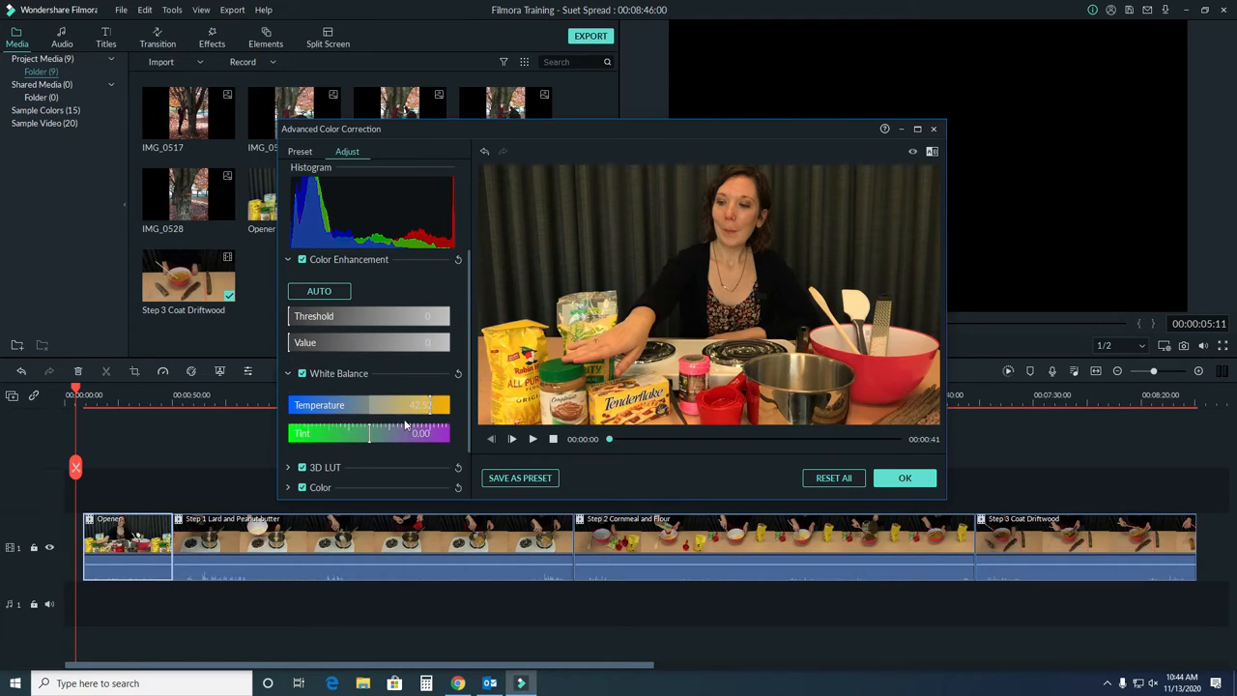
left_click_drag(422, 406, 375, 406)
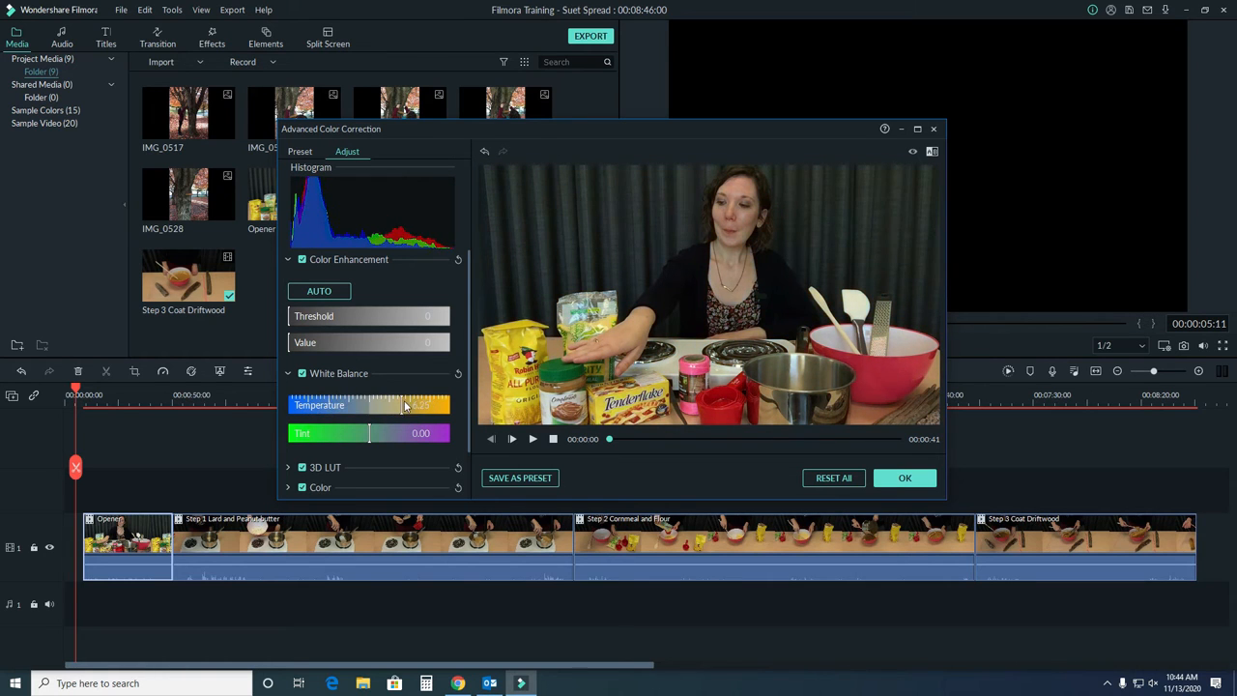
left_click_drag(406, 404, 435, 404)
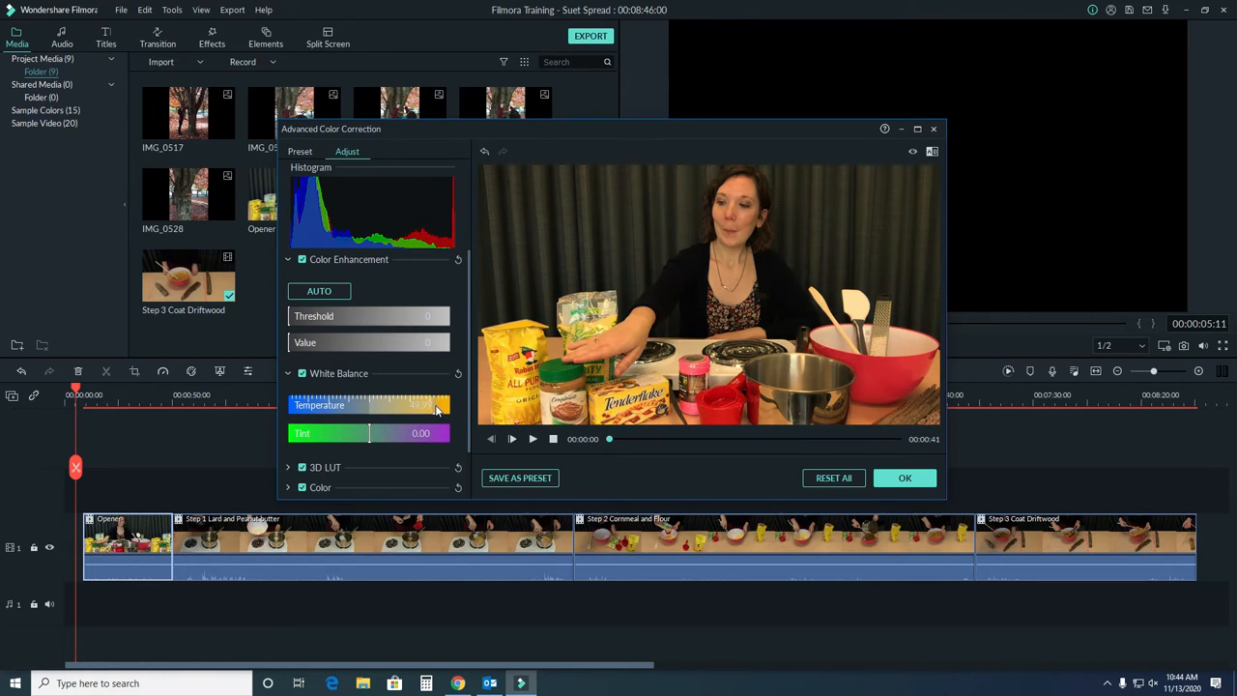
left_click_drag(436, 406, 409, 406)
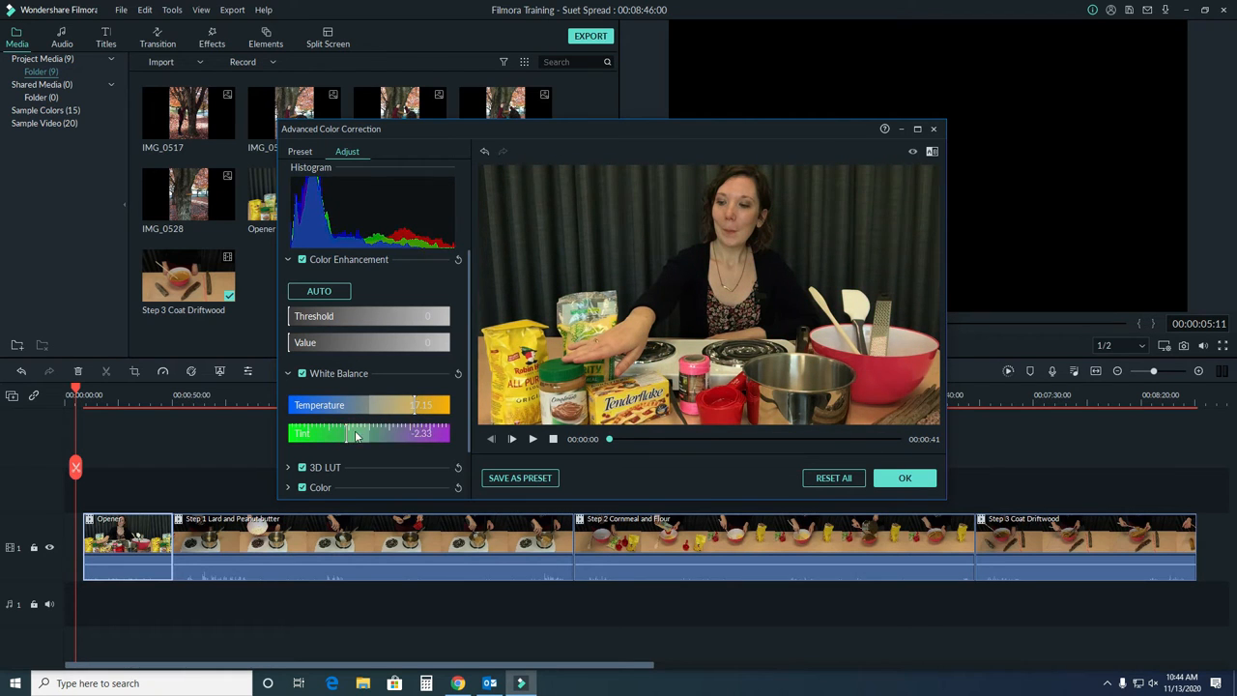
left_click_drag(348, 433, 406, 433)
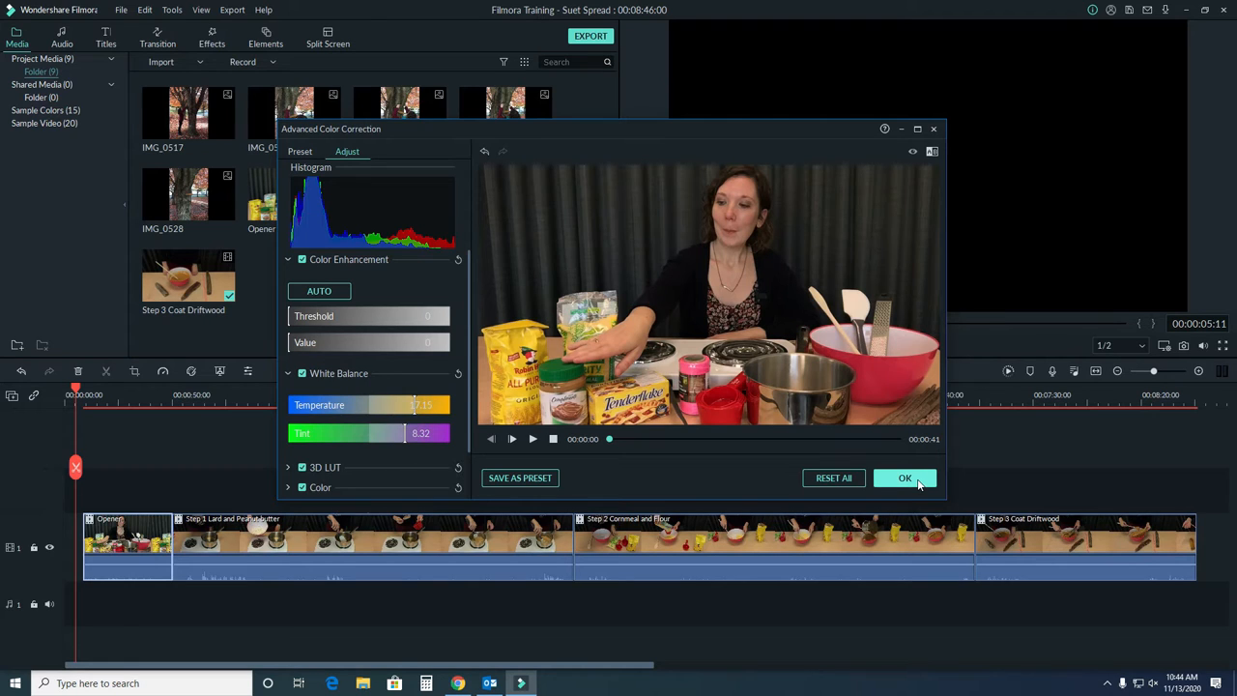
mouse_move(851, 472)
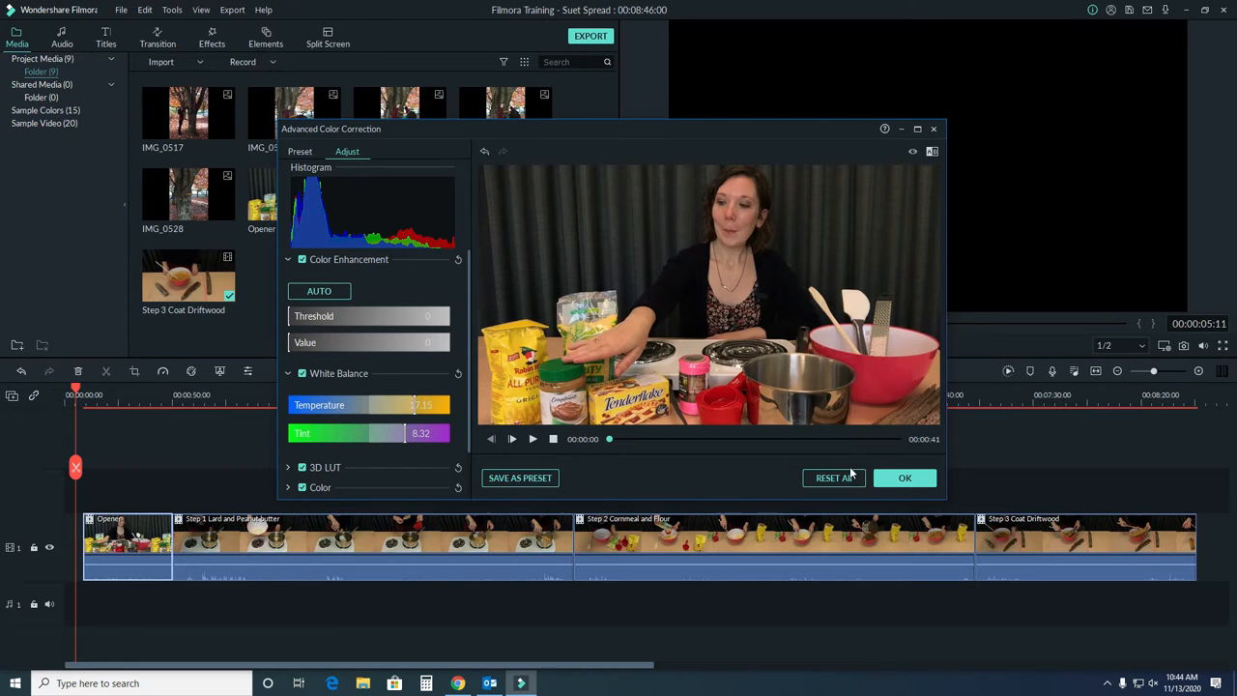
left_click(833, 478)
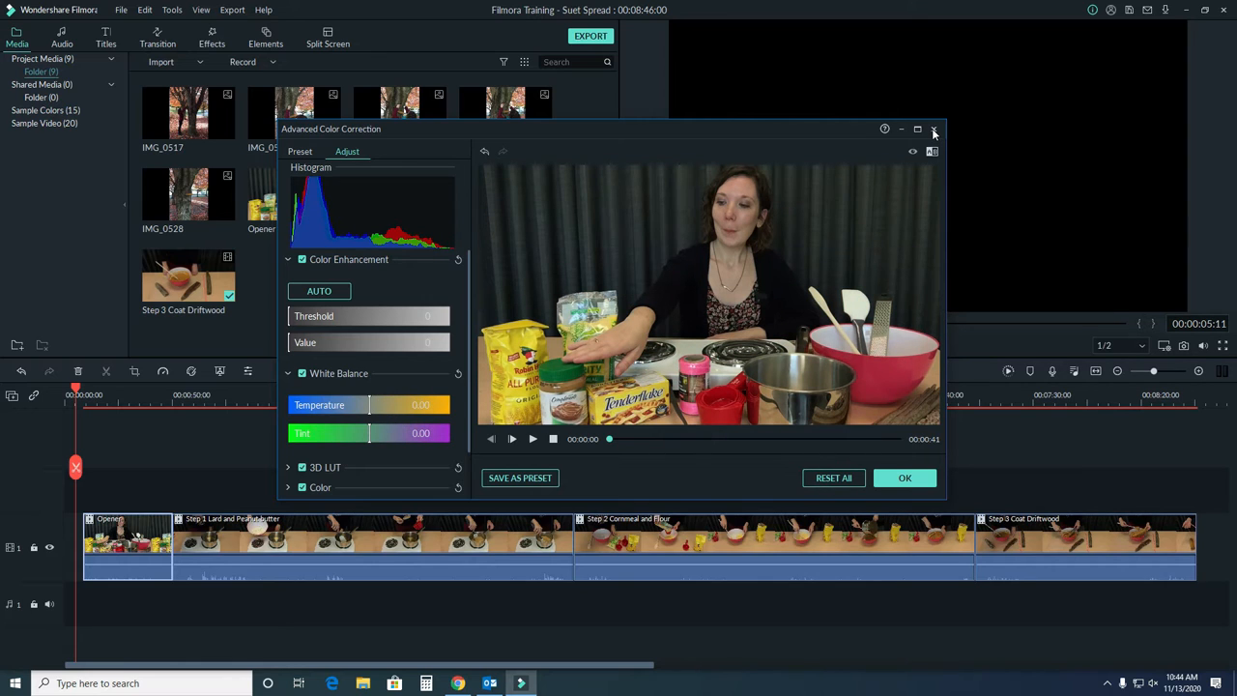
Close the Advanced Color Correction window back to the main workspace.
left_click(934, 128)
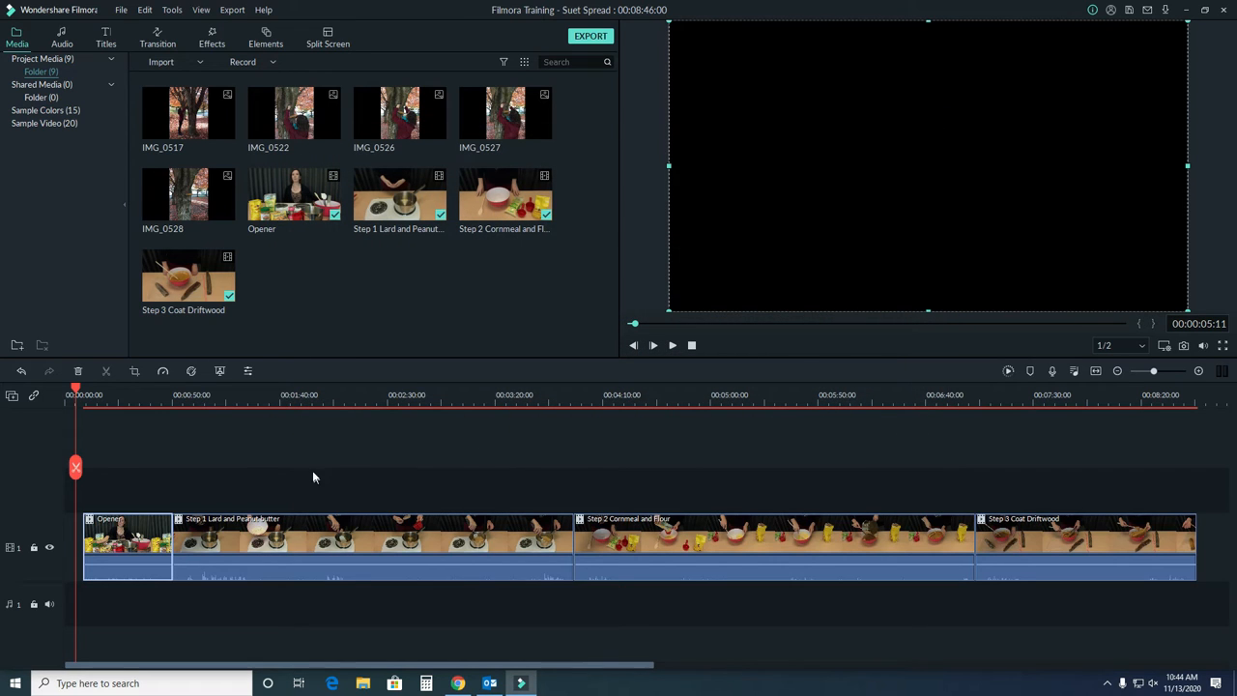
mouse_move(274, 456)
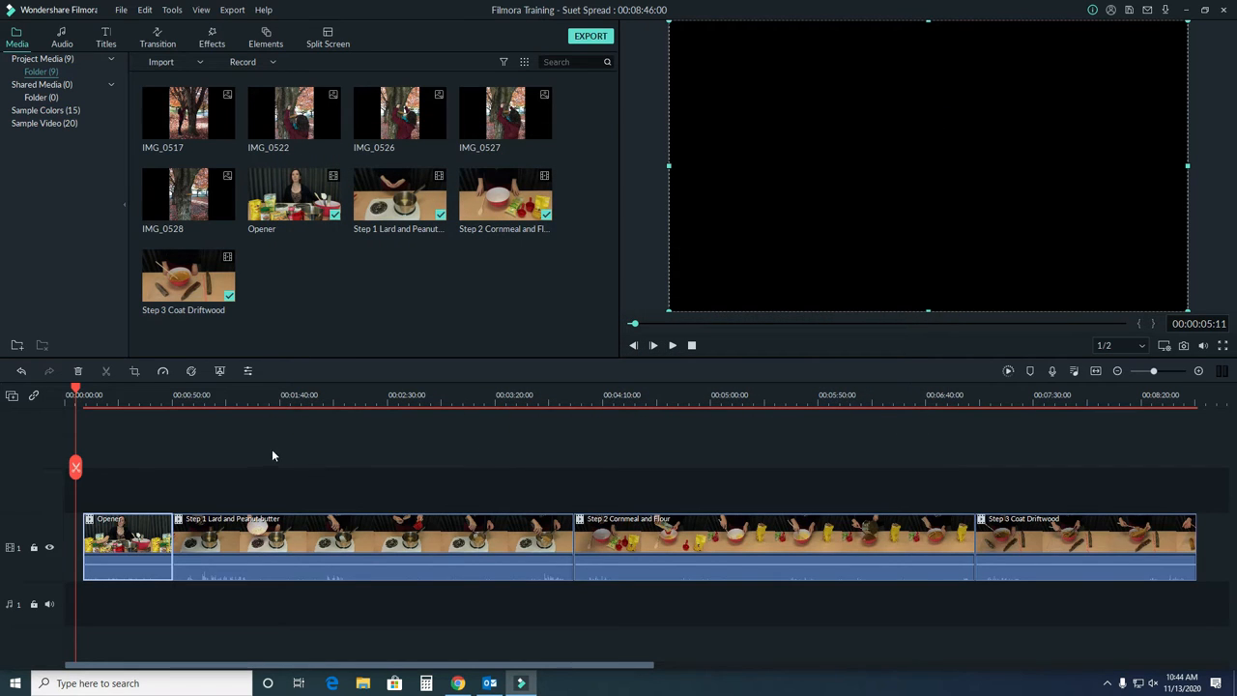
mouse_move(259, 453)
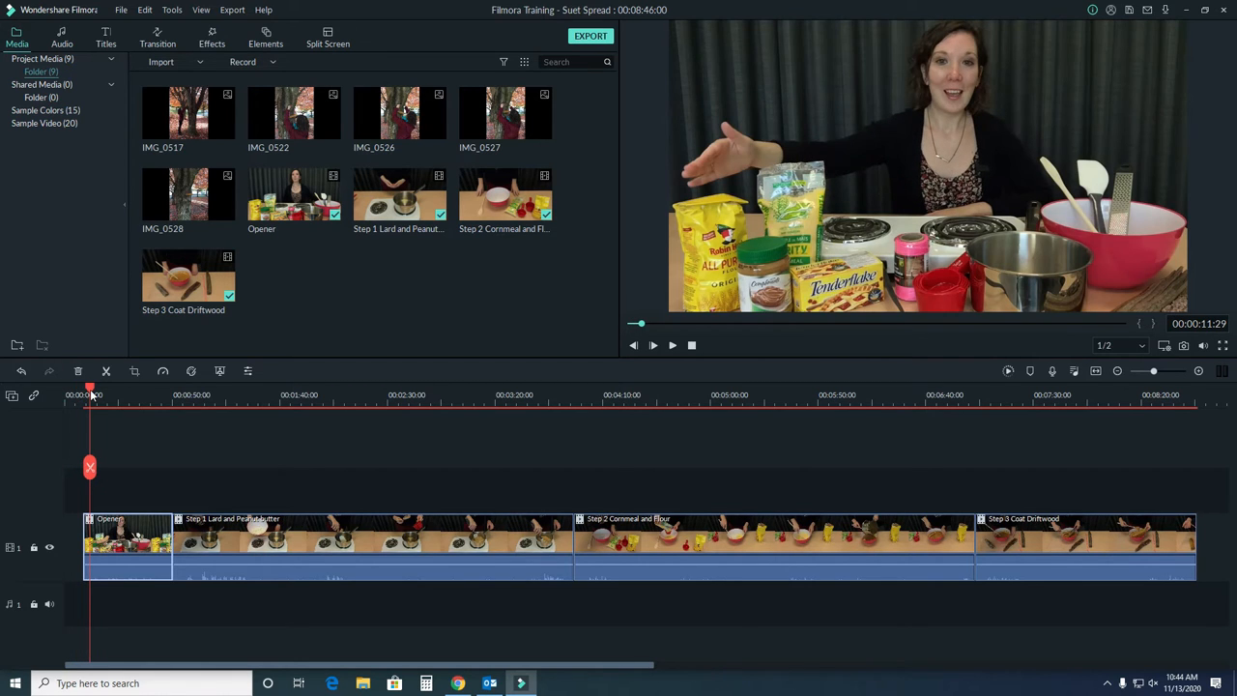
mouse_move(170, 460)
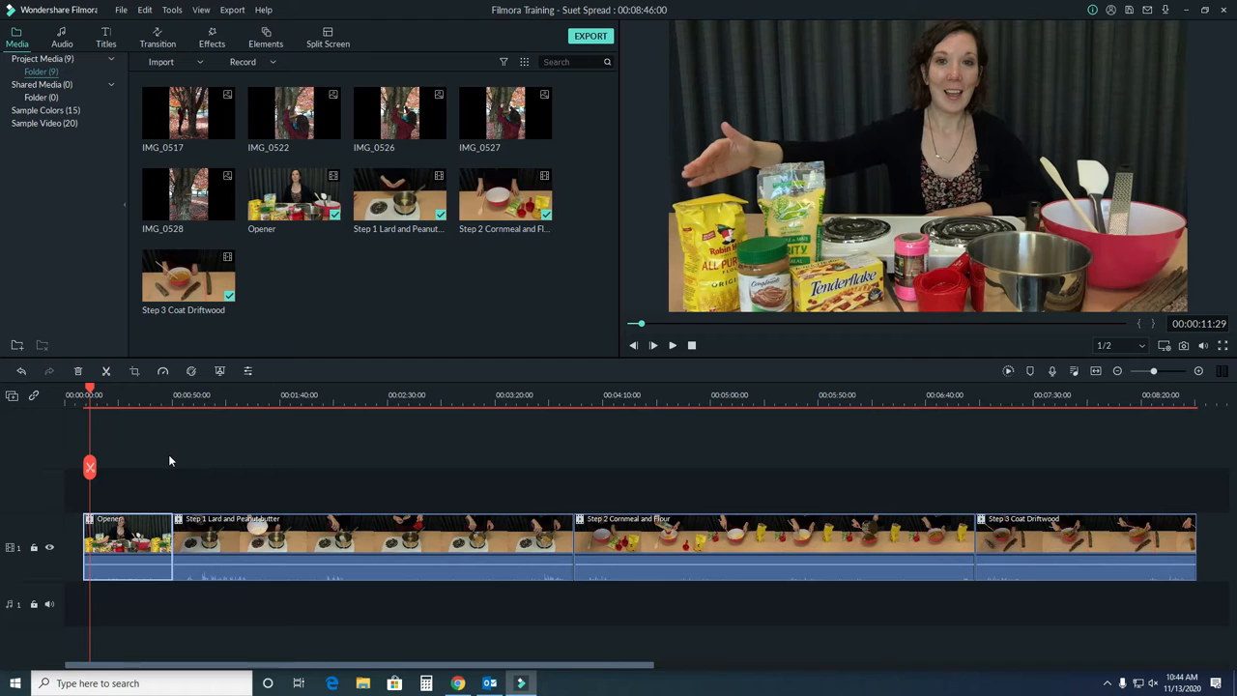
mouse_move(247, 375)
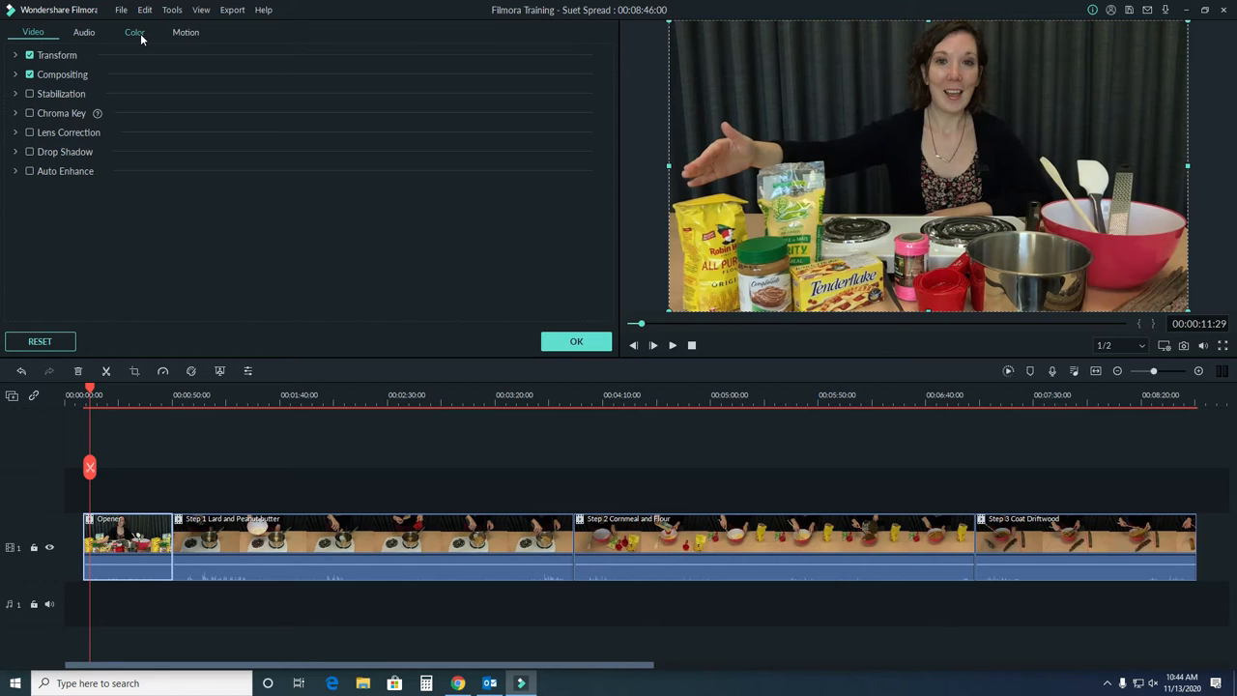
Try the Contrast slider at 52 and -40, then bring it back near zero.
left_click(135, 31)
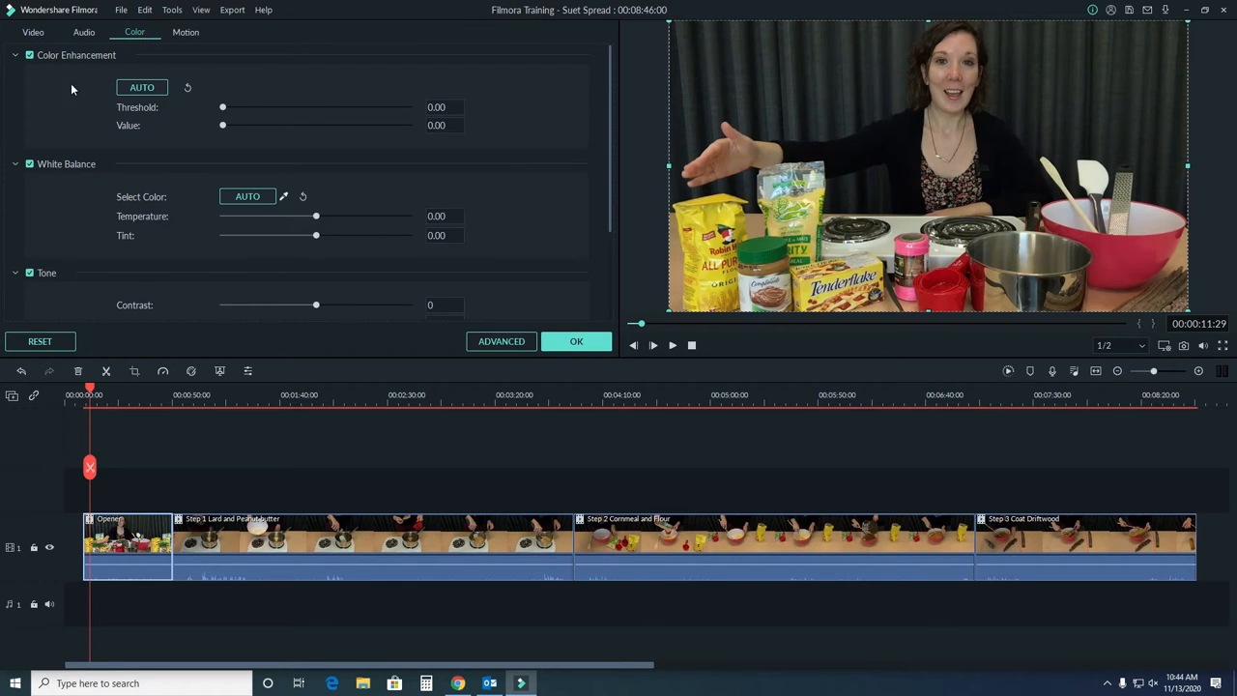
mouse_move(54, 105)
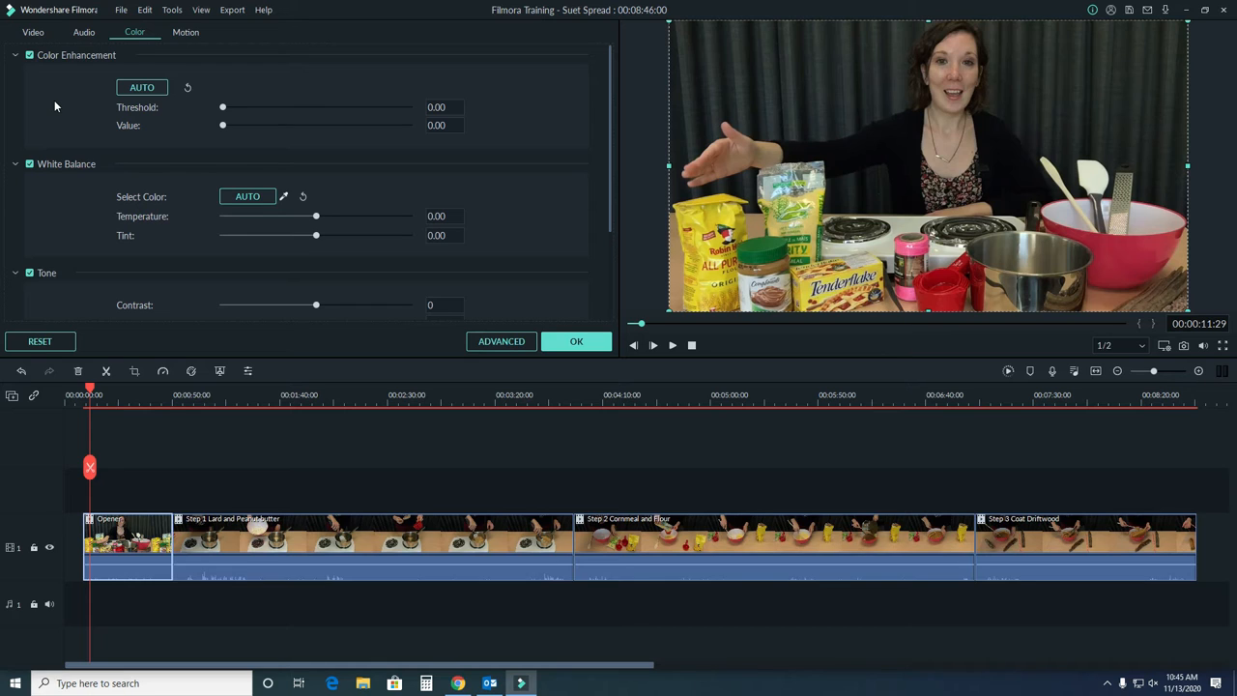
scroll("down", 3)
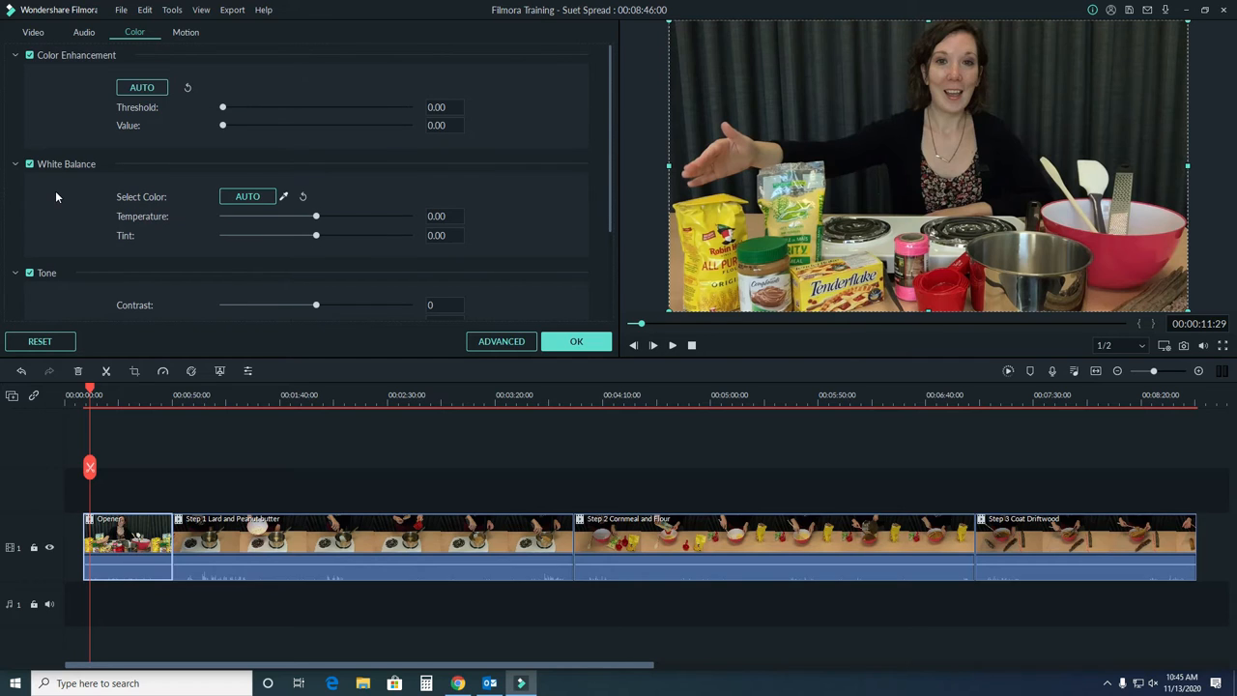
mouse_move(228, 111)
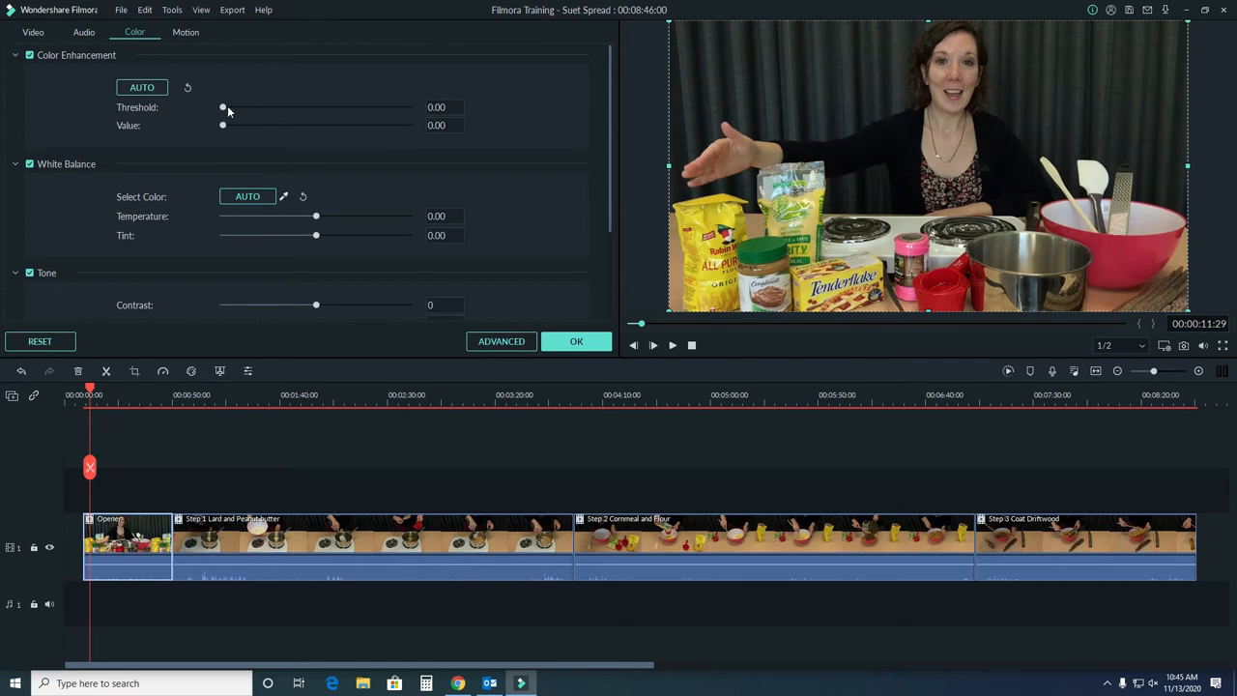
left_click_drag(222, 106, 391, 106)
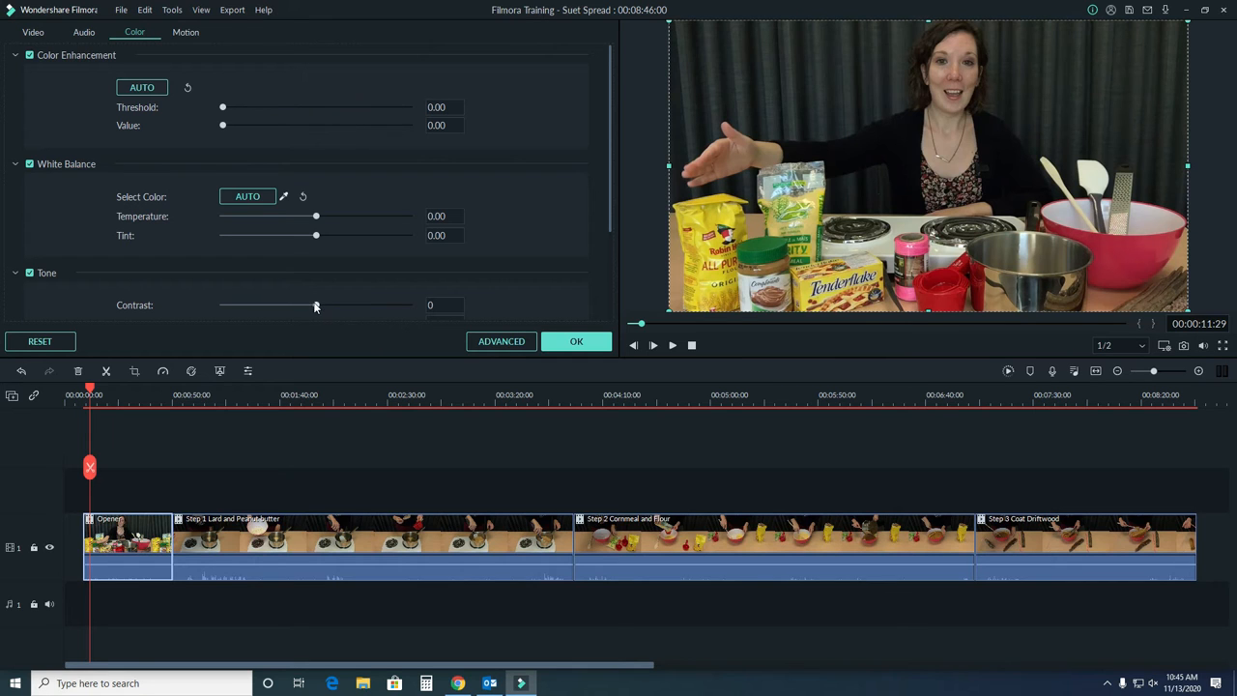
left_click_drag(220, 305, 364, 306)
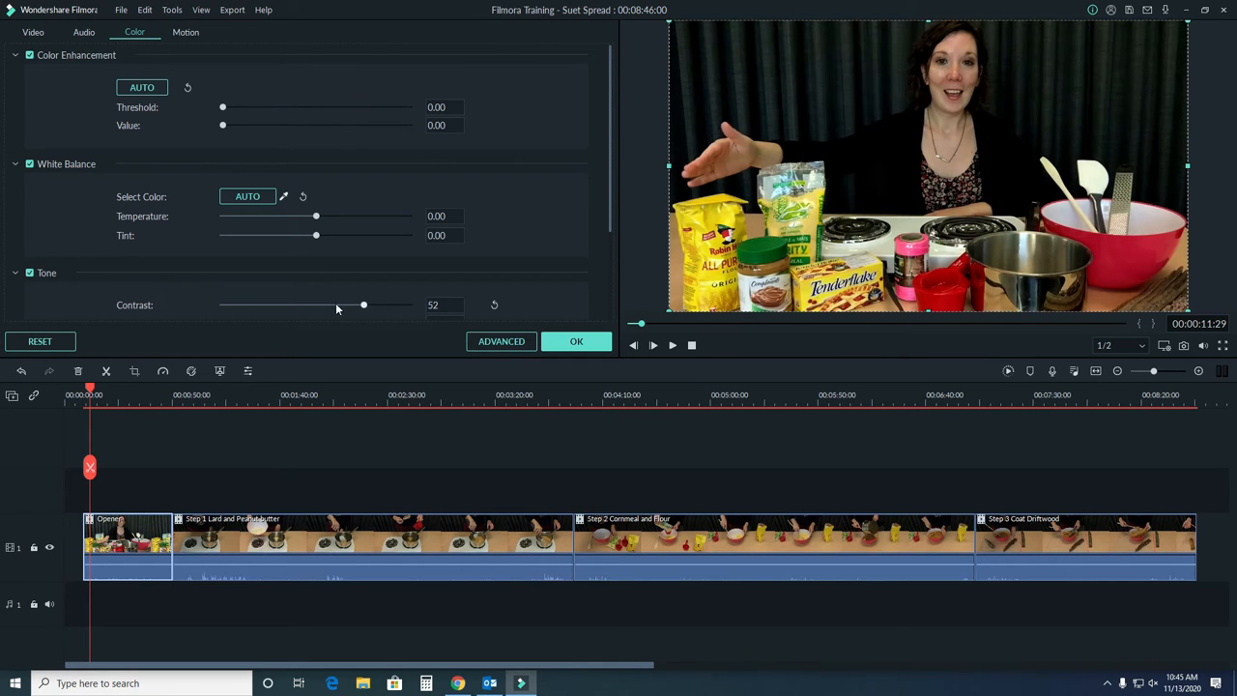
left_click_drag(364, 305, 279, 306)
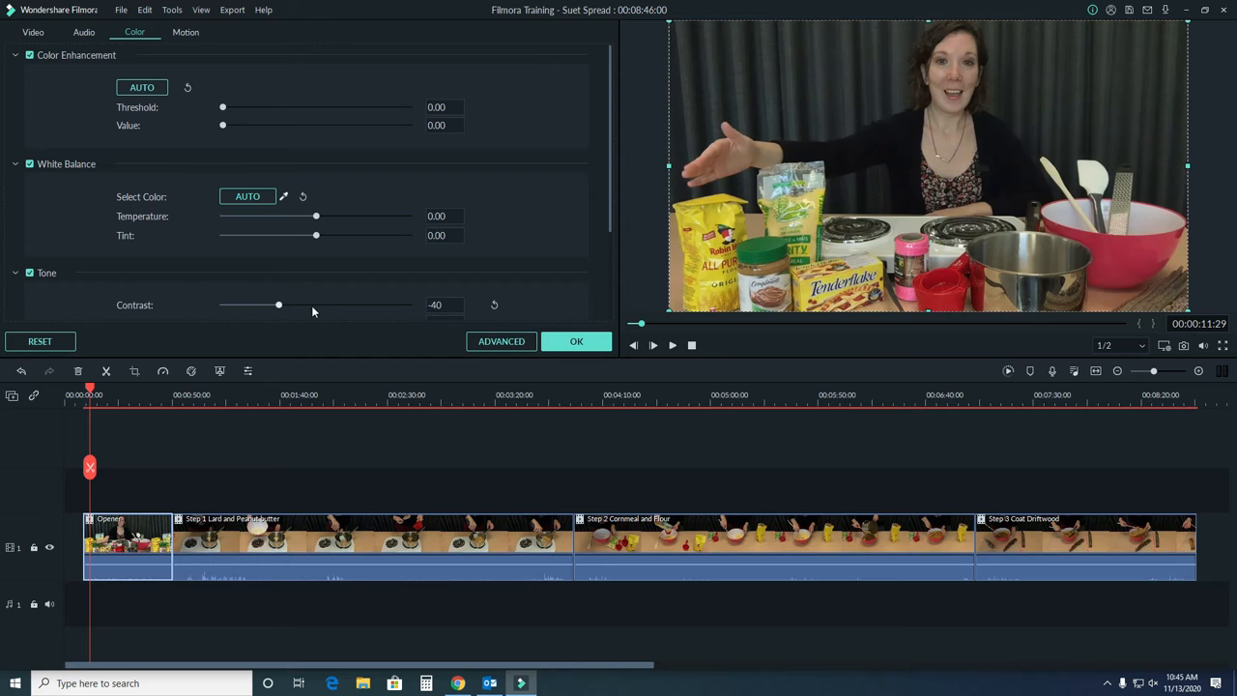
left_click_drag(279, 305, 321, 306)
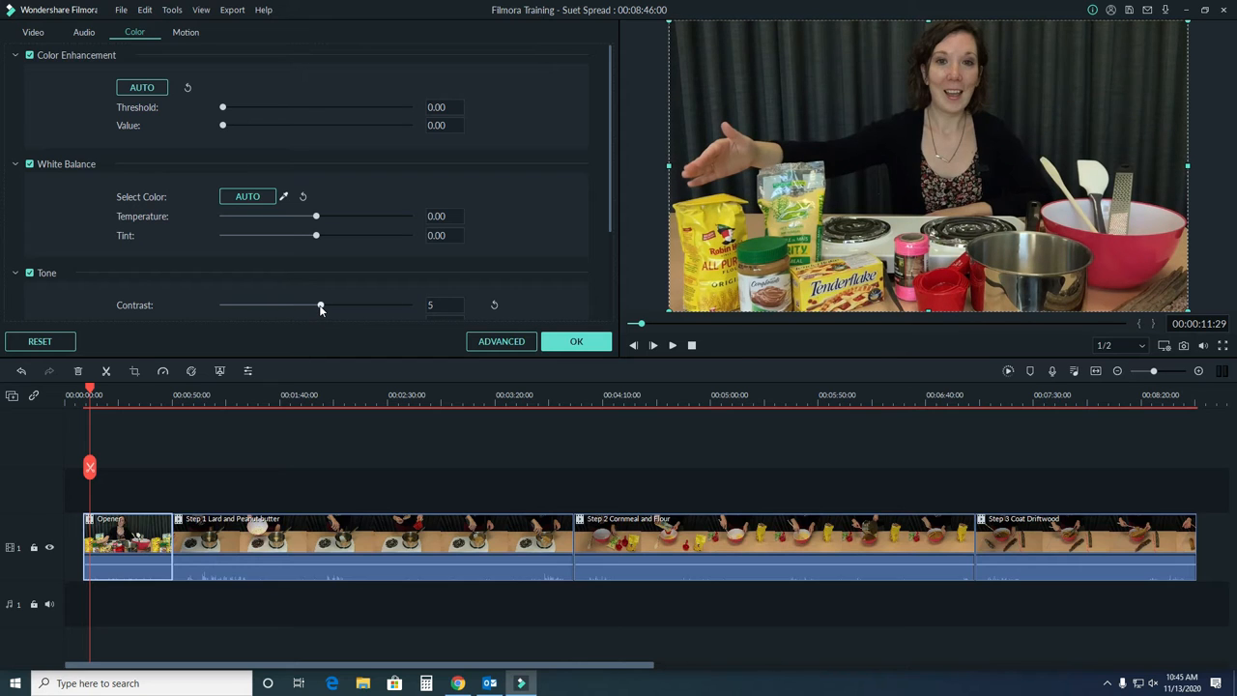
mouse_move(460, 298)
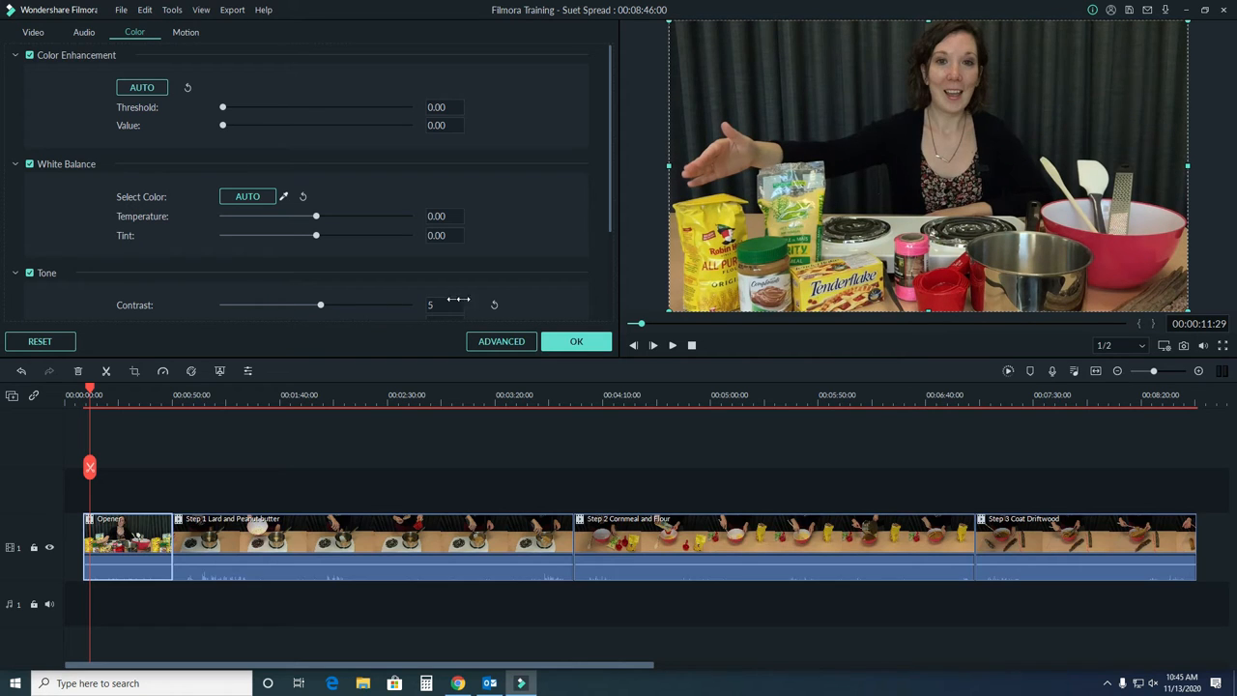
mouse_move(499, 310)
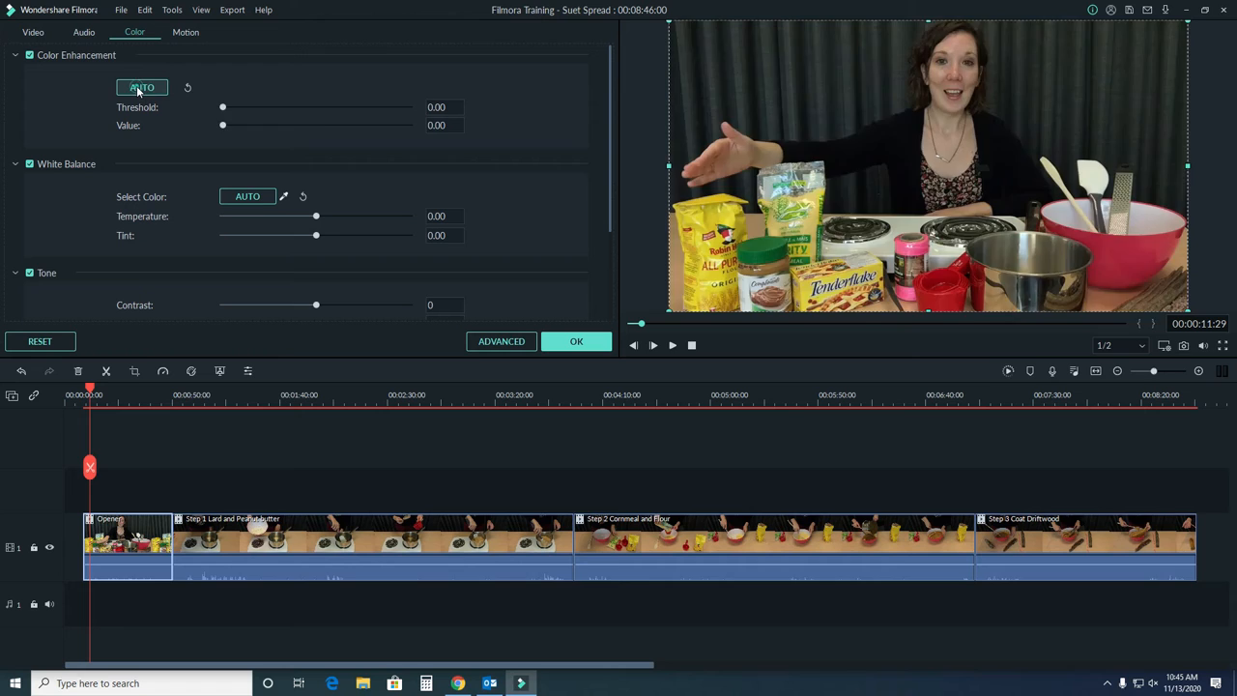
Apply Auto Color Enhancement, then reset it to defaults.
left_click(141, 87)
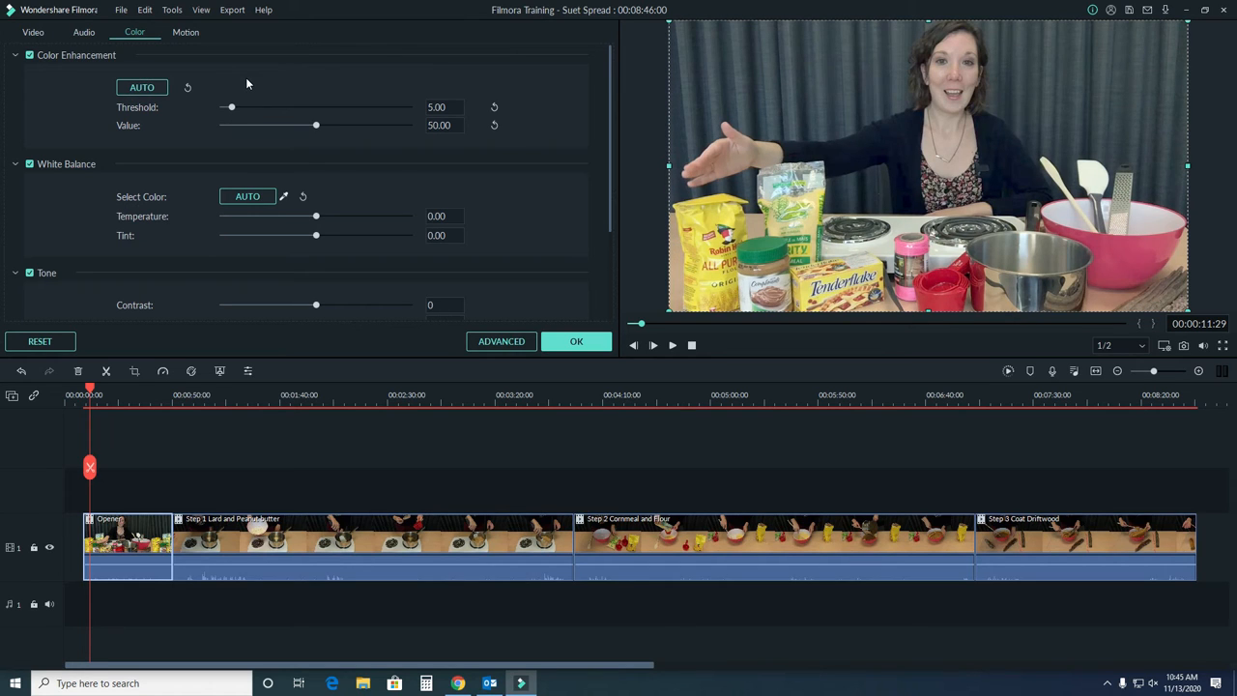
left_click(190, 87)
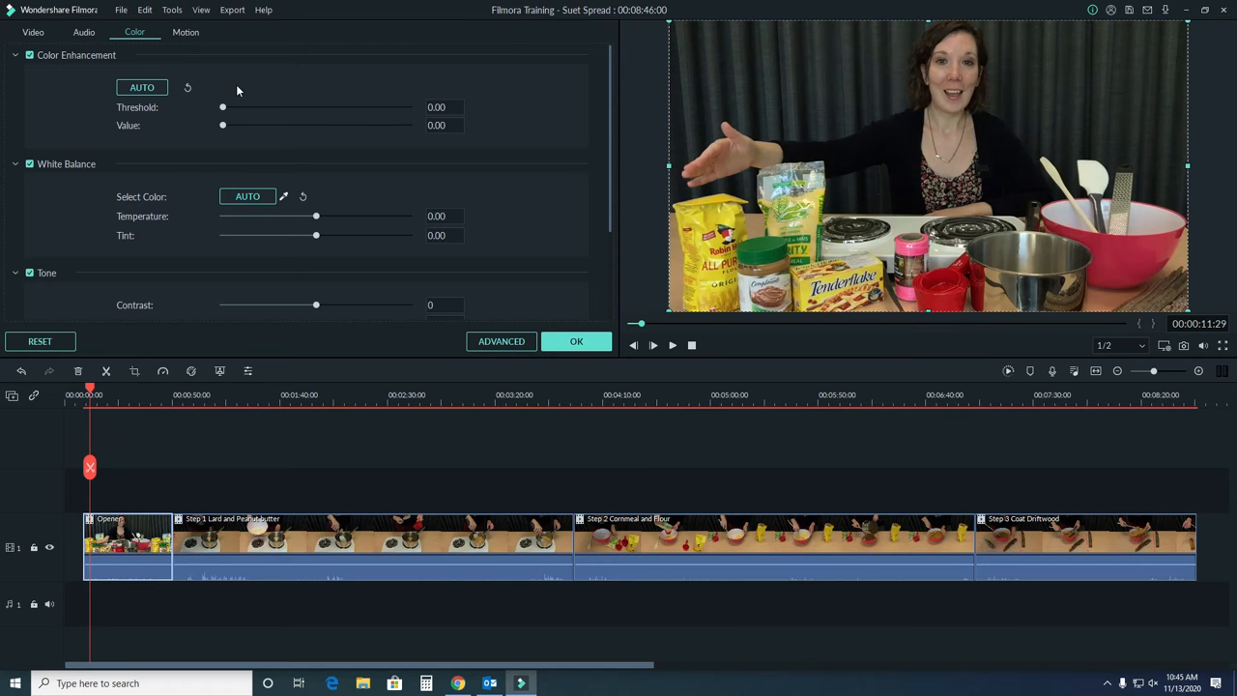
mouse_move(286, 197)
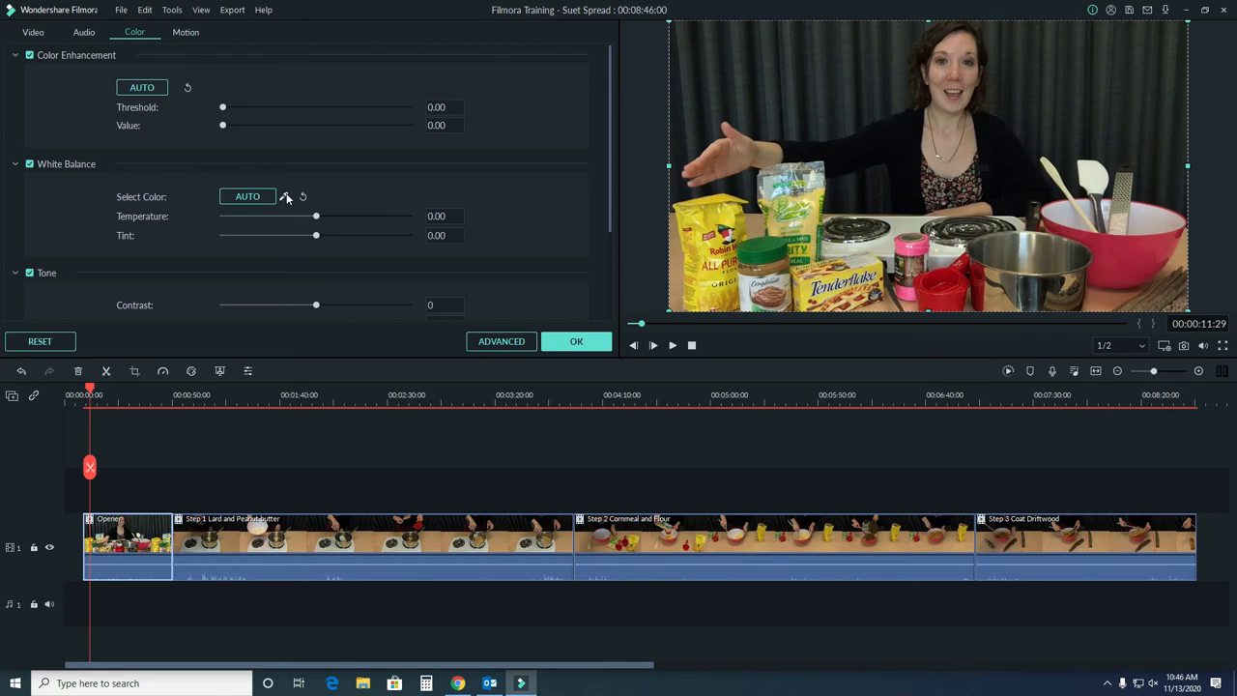
Sample a colour with the White Balance eyedropper, undo it, and confirm the clip settings with OK.
left_click(286, 193)
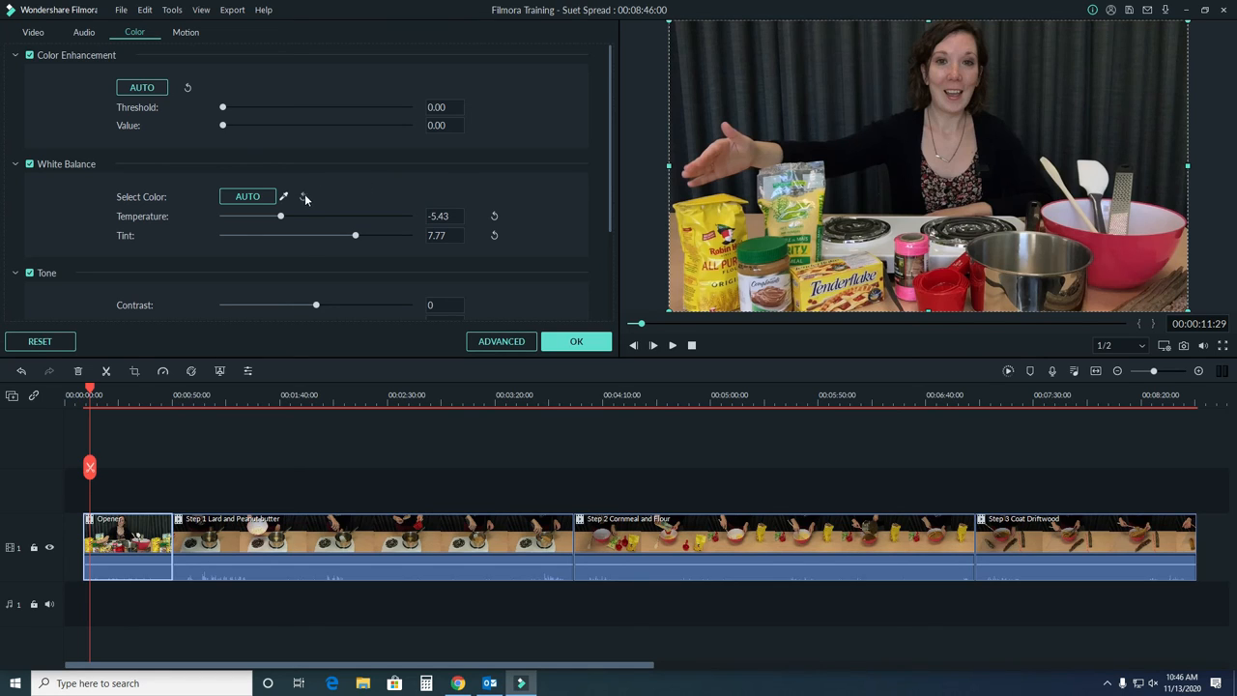
left_click(495, 217)
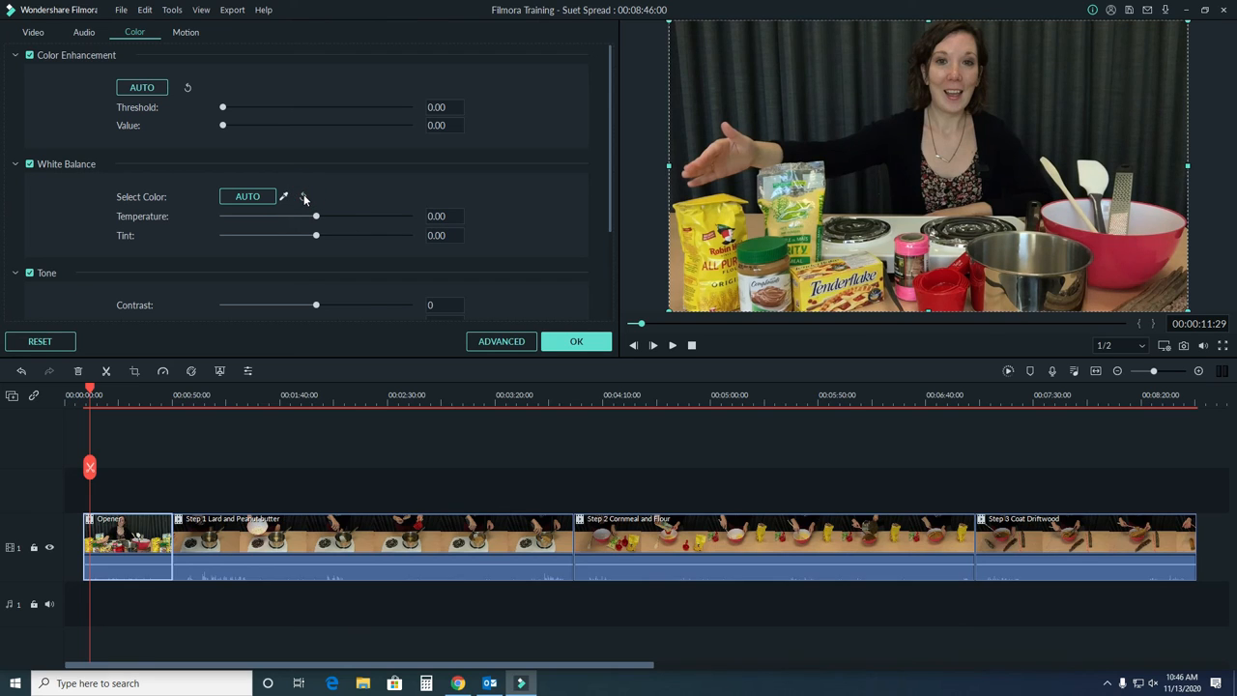
mouse_move(376, 205)
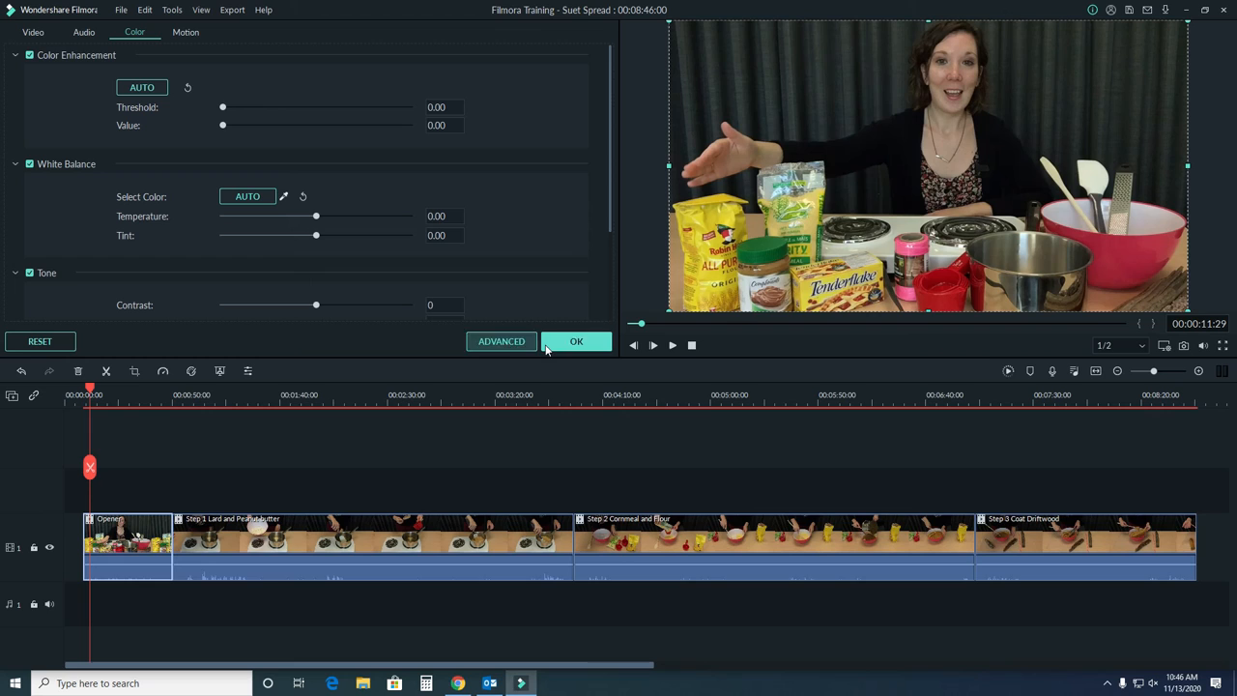
left_click(576, 340)
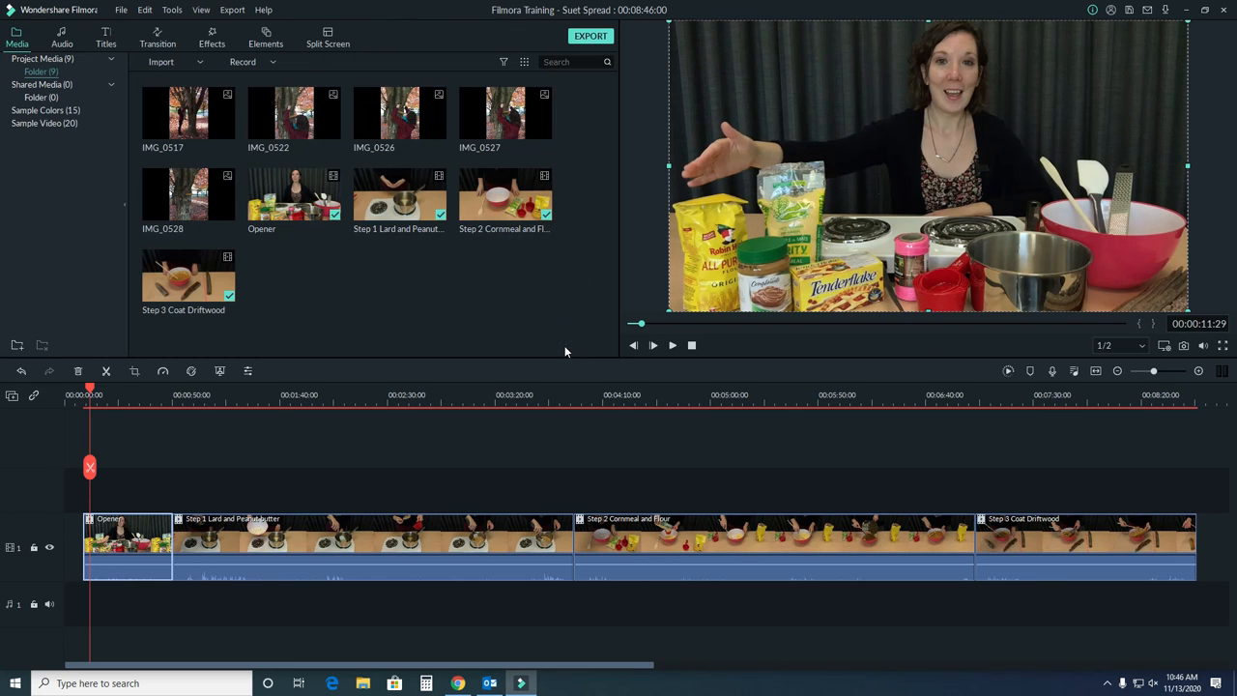
mouse_move(275, 442)
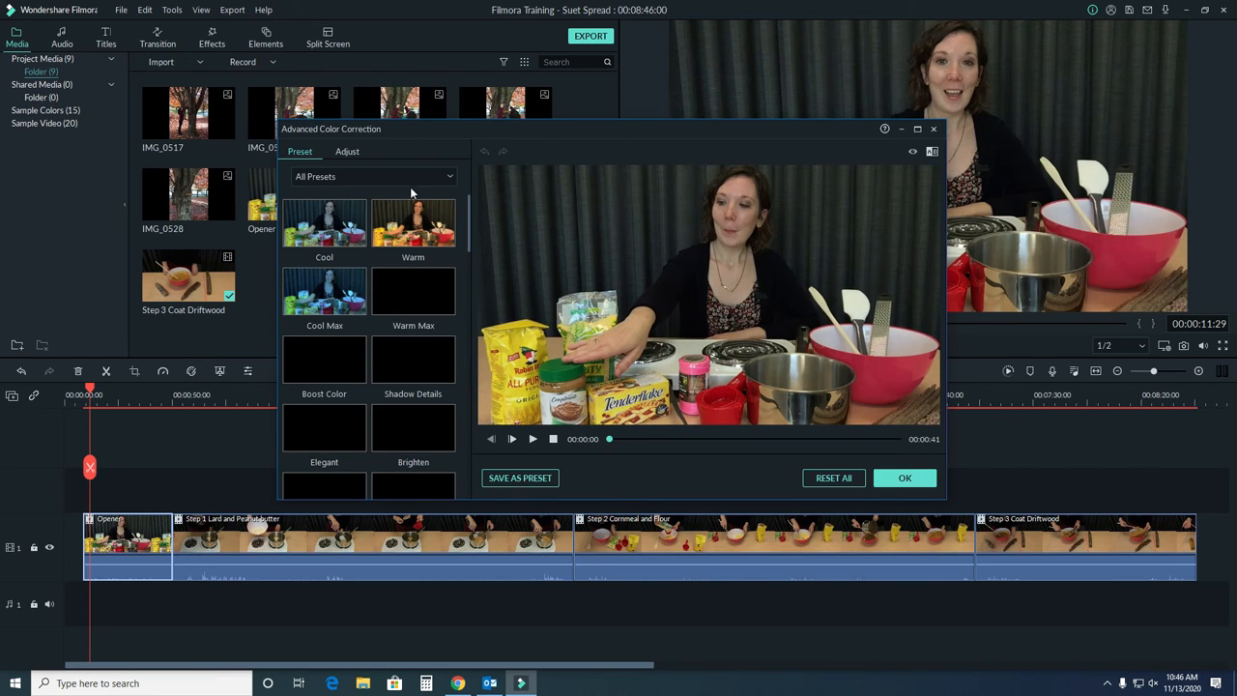
Apply the Warm preset to the Opener clip and confirm the colour correction.
left_click(414, 223)
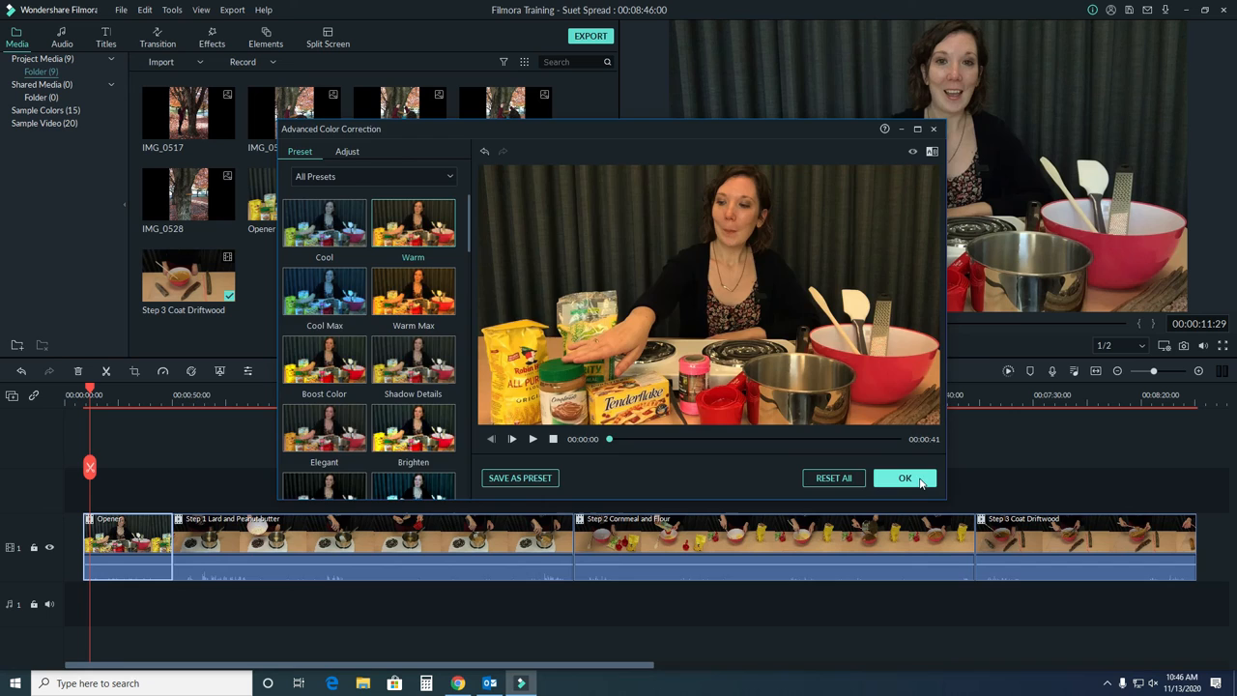
left_click(905, 477)
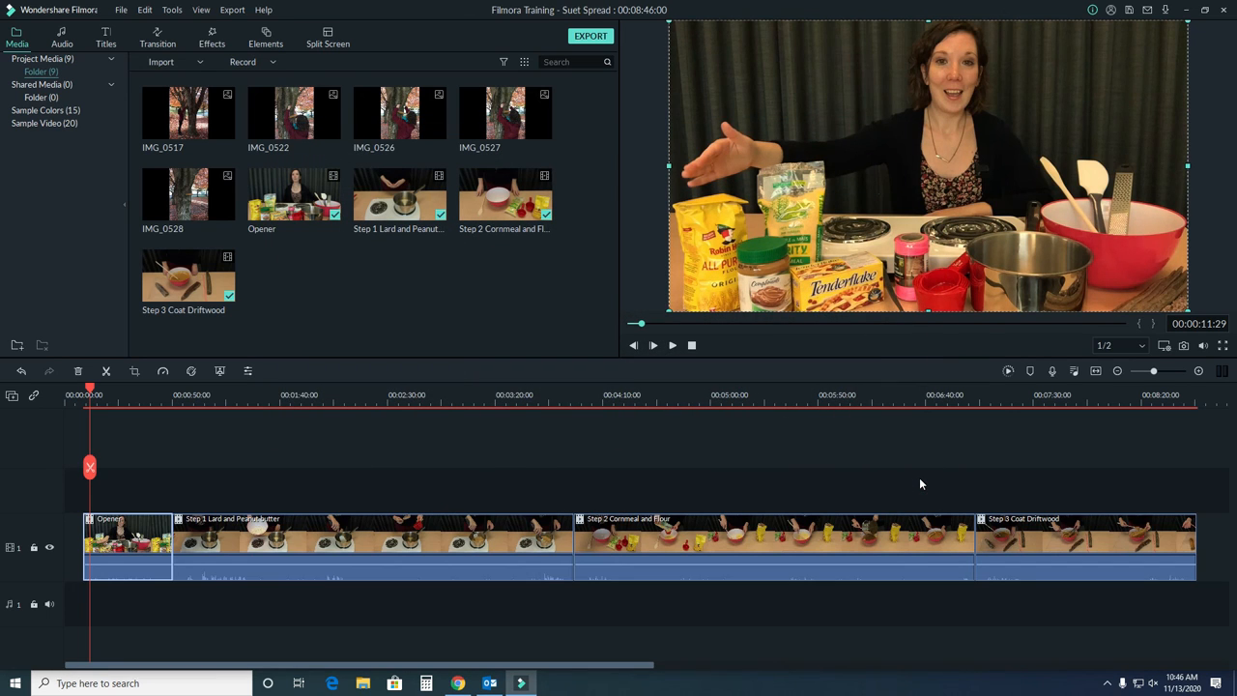